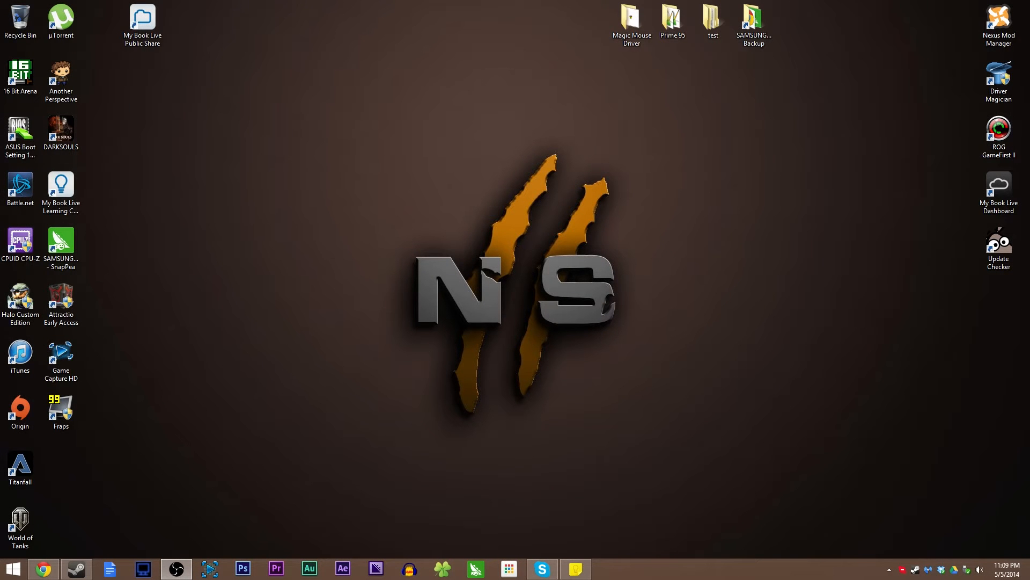
pyautogui.moveTo(147, 346)
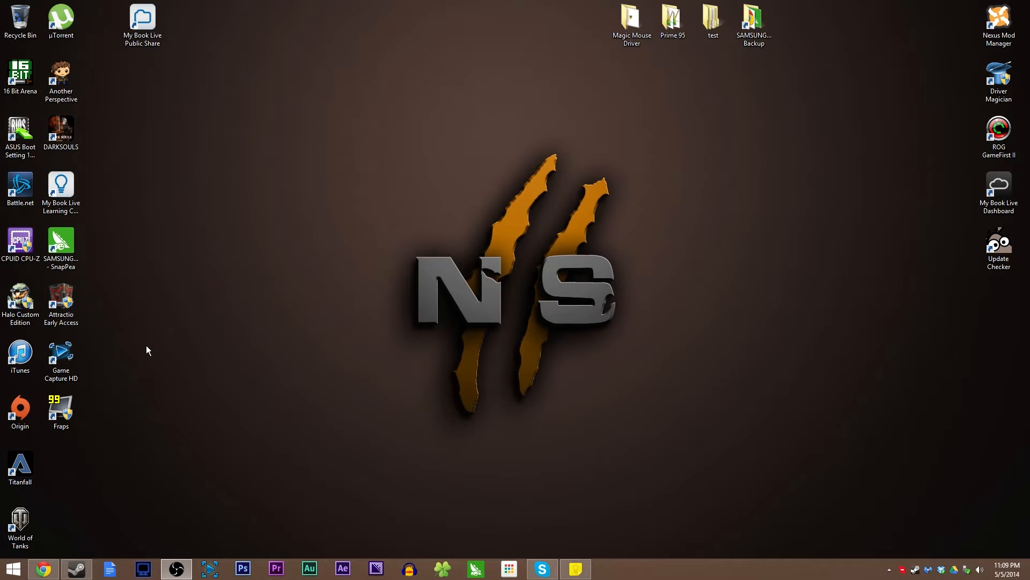
pyautogui.moveTo(78, 542)
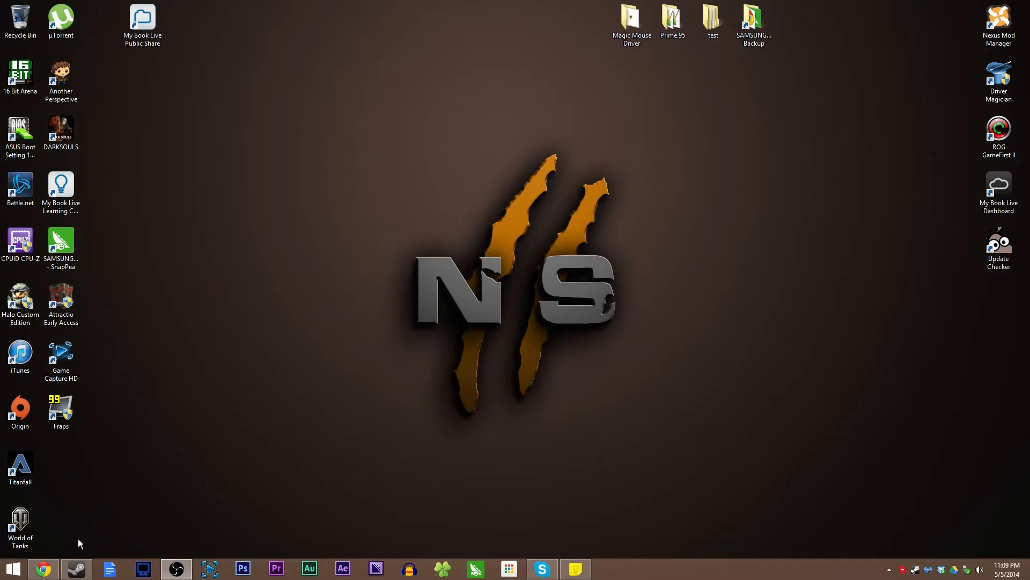
# Move the Game Capture HD shortcut from the left column to the desktop centre
pyautogui.moveTo(60, 348); pyautogui.dragTo(345, 329)
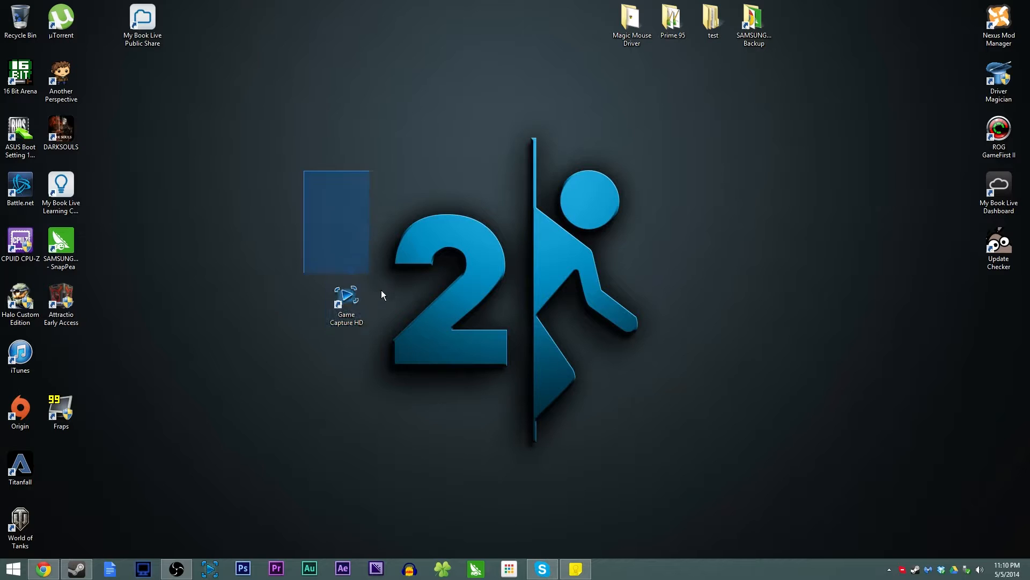
pyautogui.click(346, 305)
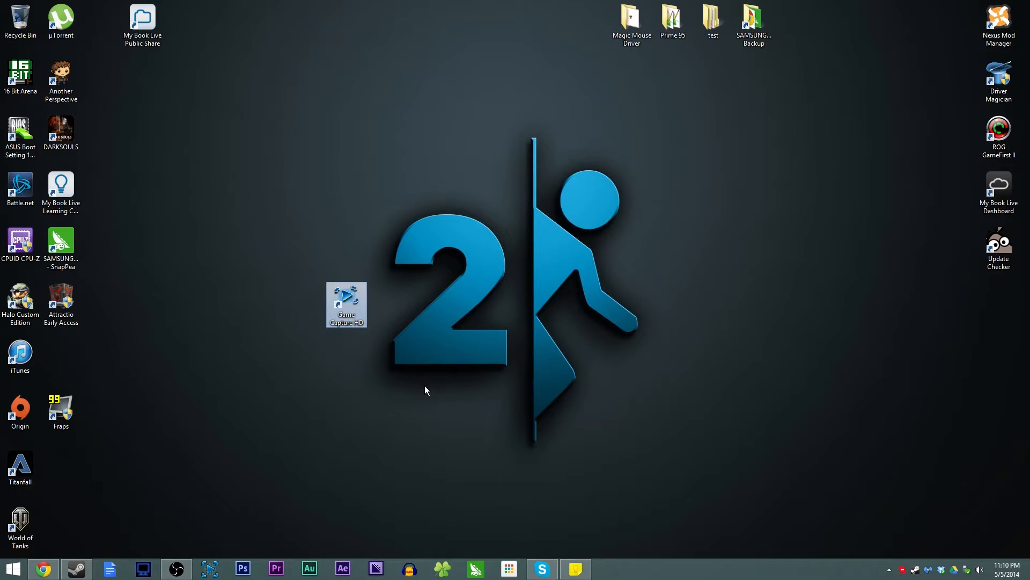
pyautogui.moveTo(312, 349)
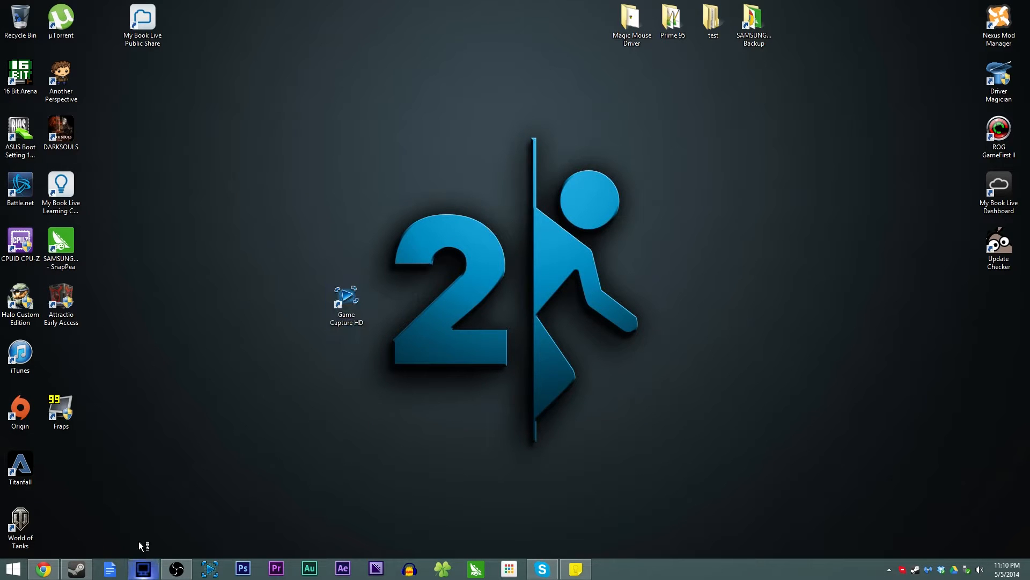
pyautogui.moveTo(293, 274)
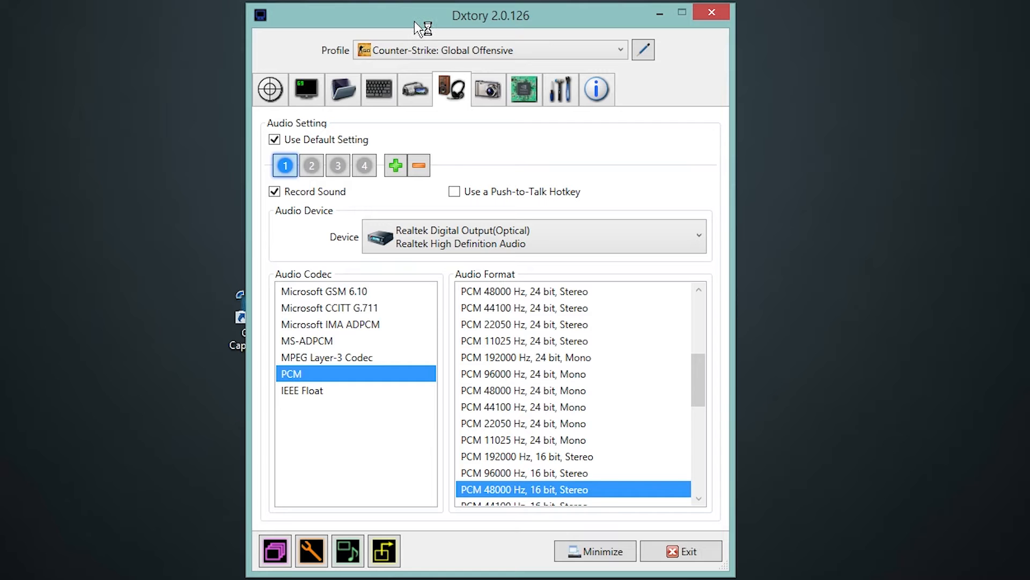
pyautogui.moveTo(310, 165)
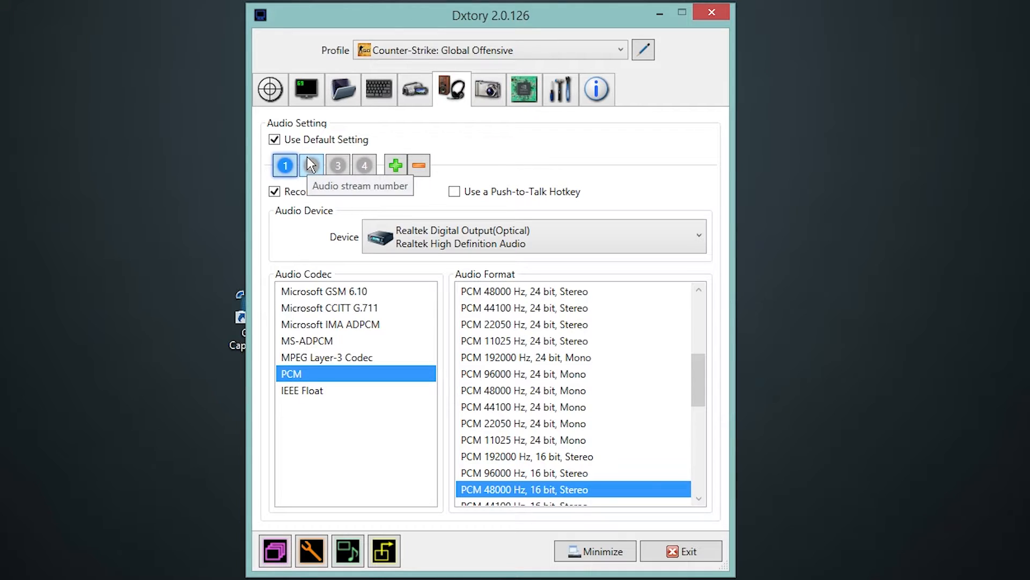
# Compare Dxtory's audio stream 3 device, then return to stream 1's Realtek optical settings
pyautogui.click(337, 165)
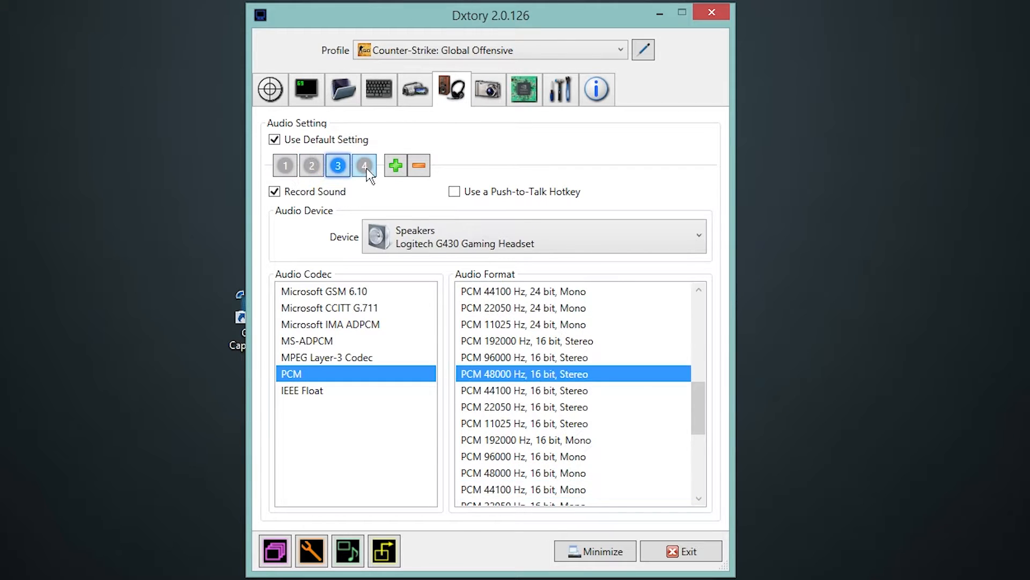
pyautogui.click(284, 164)
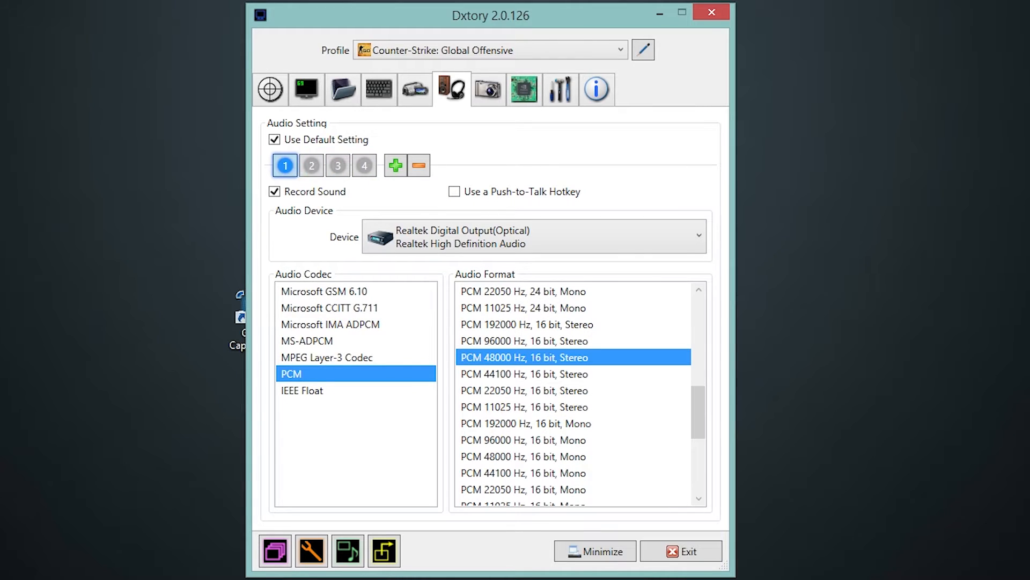
pyautogui.moveTo(331, 293)
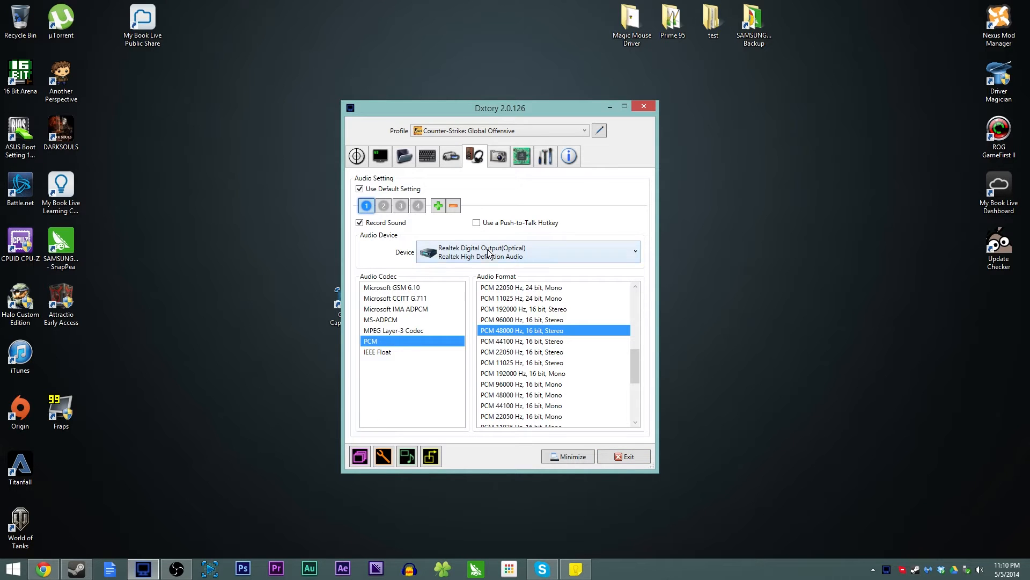
pyautogui.moveTo(656, 460)
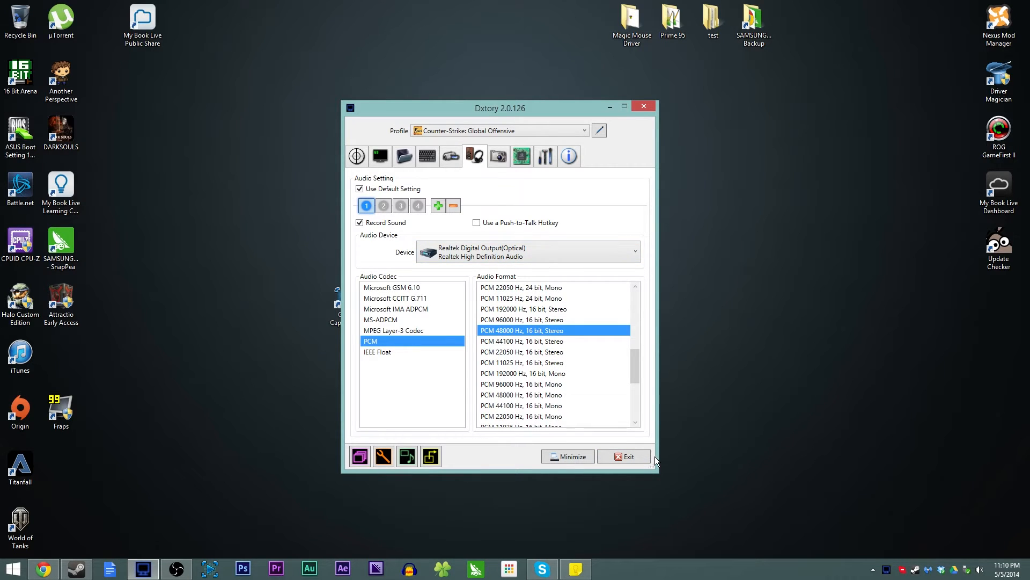
# Exit Dxtory to return to the Portal 2 desktop
pyautogui.click(623, 456)
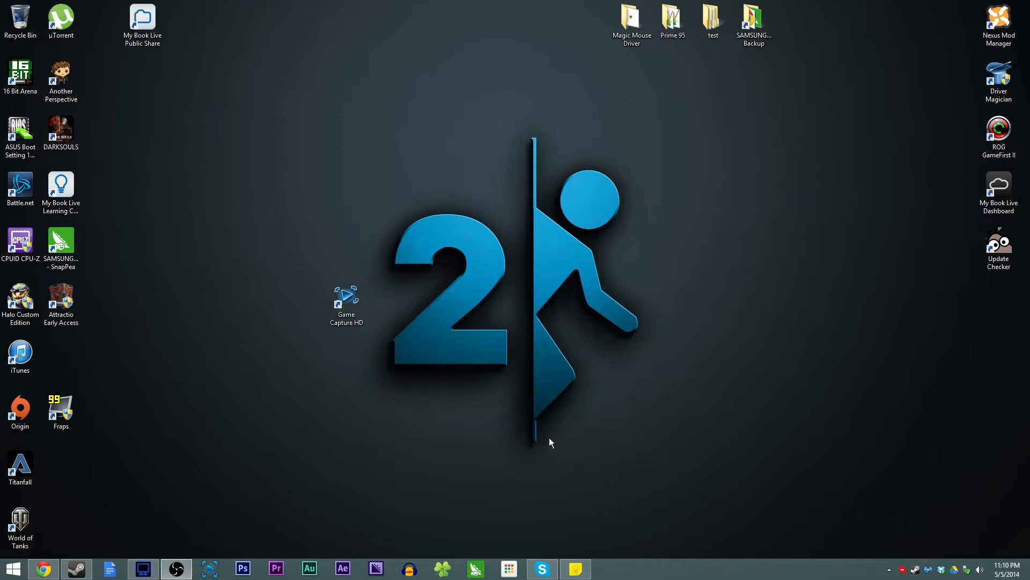
pyautogui.moveTo(372, 209)
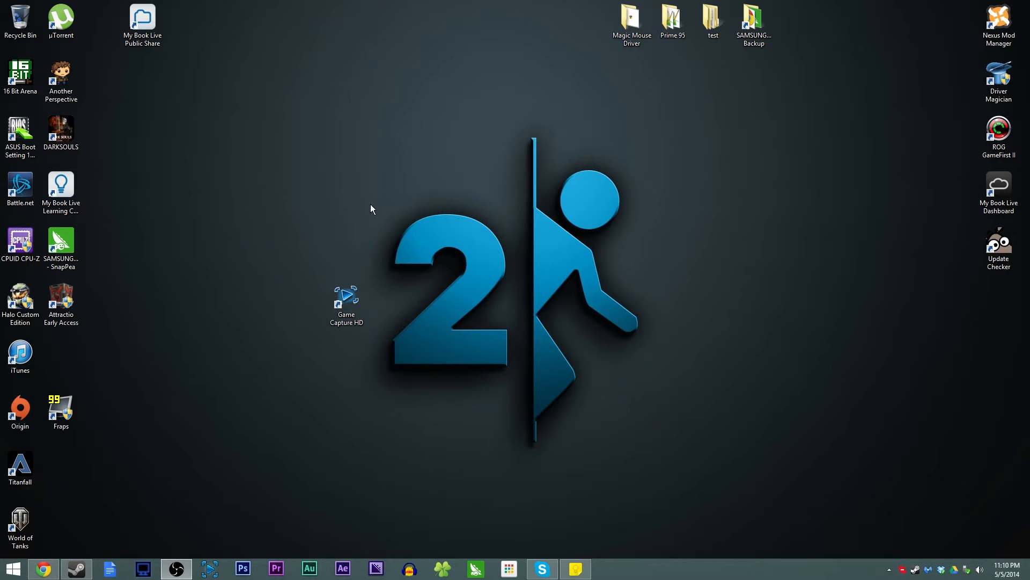
pyautogui.moveTo(424, 232)
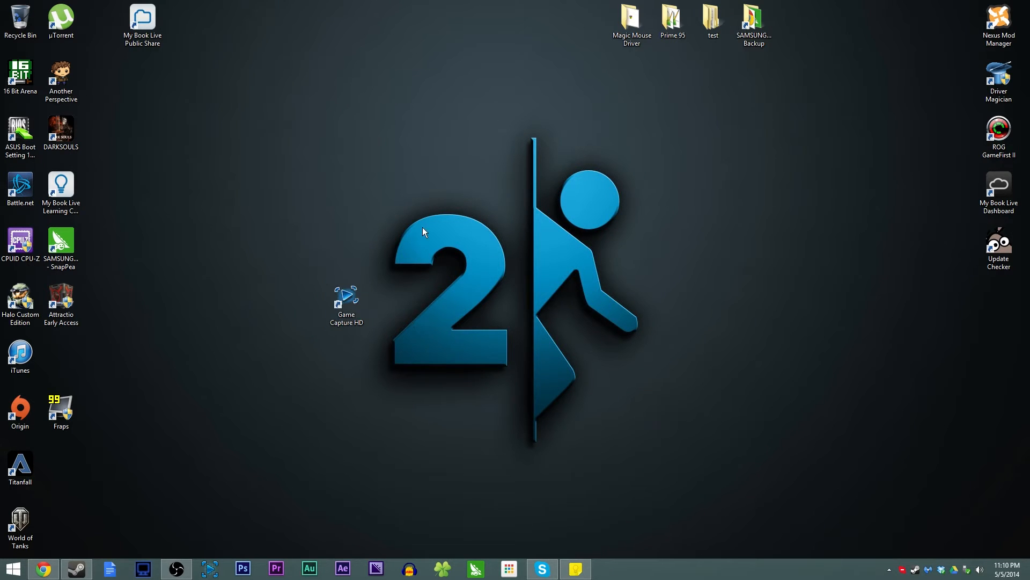
pyautogui.moveTo(213, 74)
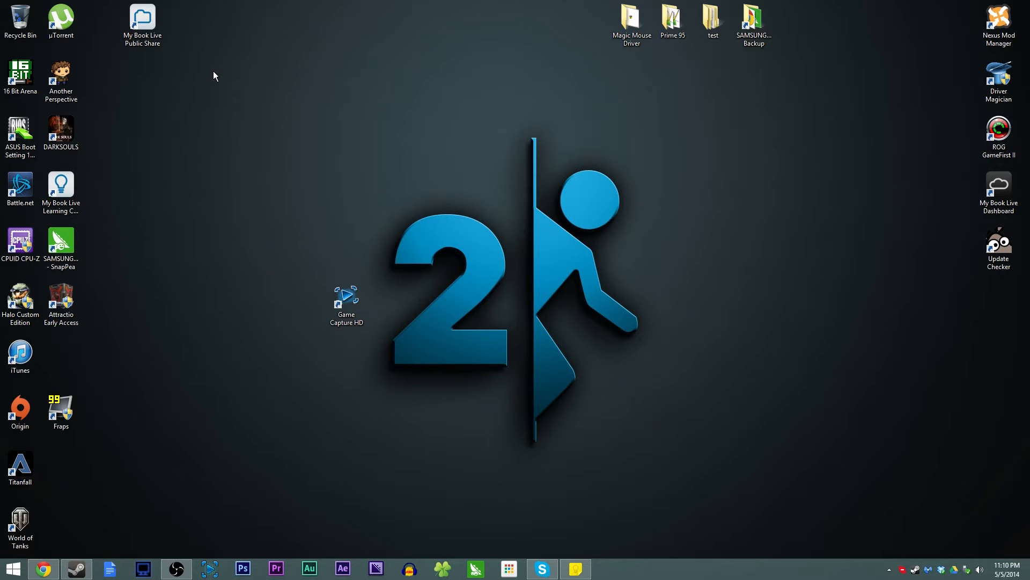
pyautogui.moveTo(204, 158)
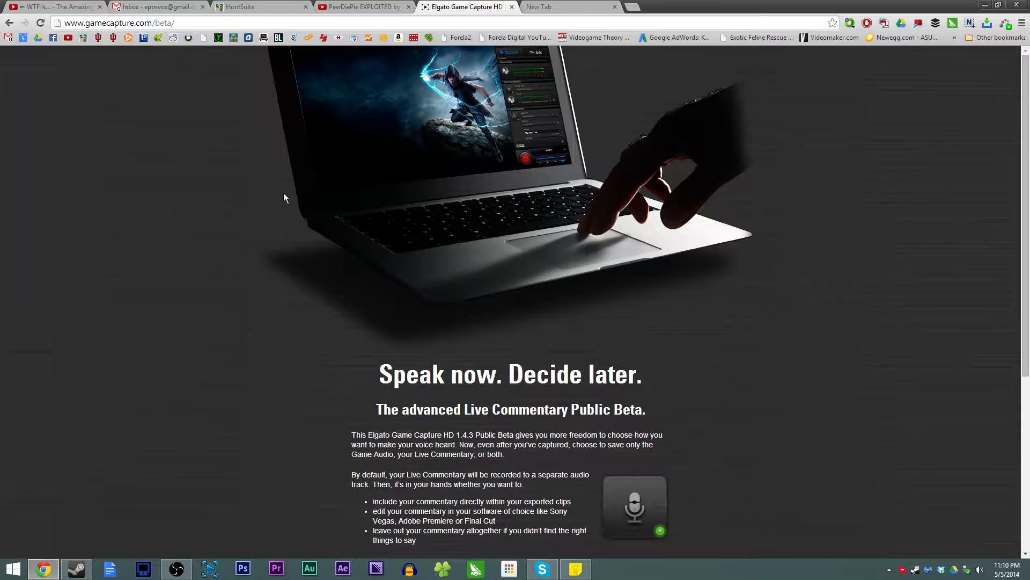
pyautogui.moveTo(292, 291)
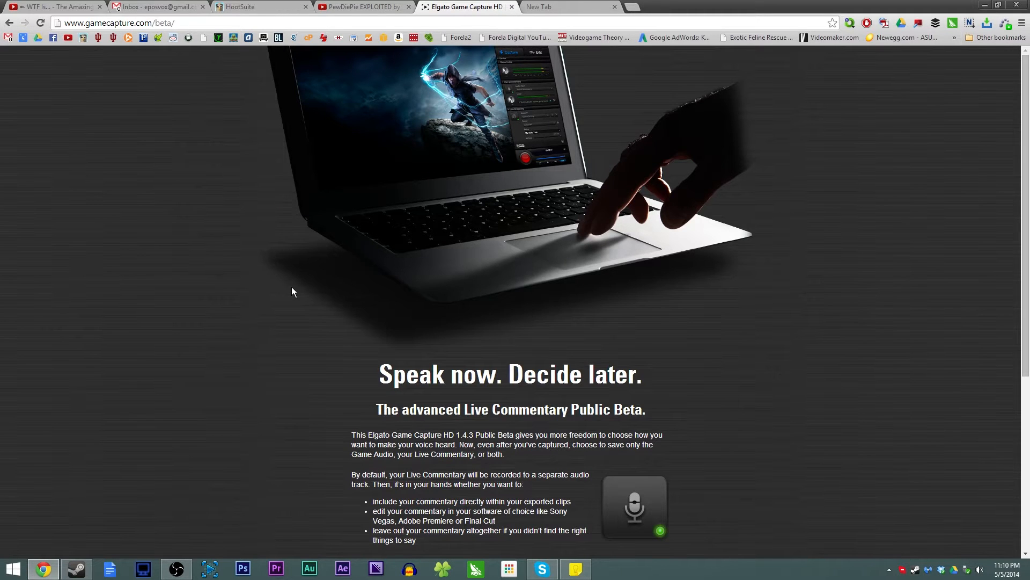
# Scroll through the Game Capture HD 1.4.3 Live Commentary beta page at gamecapture.com/beta
pyautogui.scroll(-3)
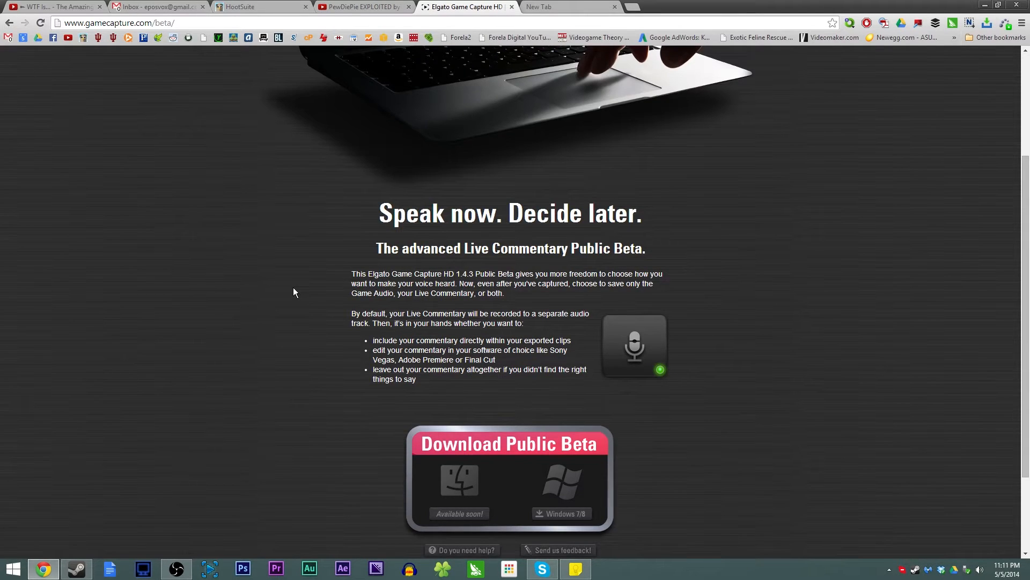
pyautogui.moveTo(172, 380)
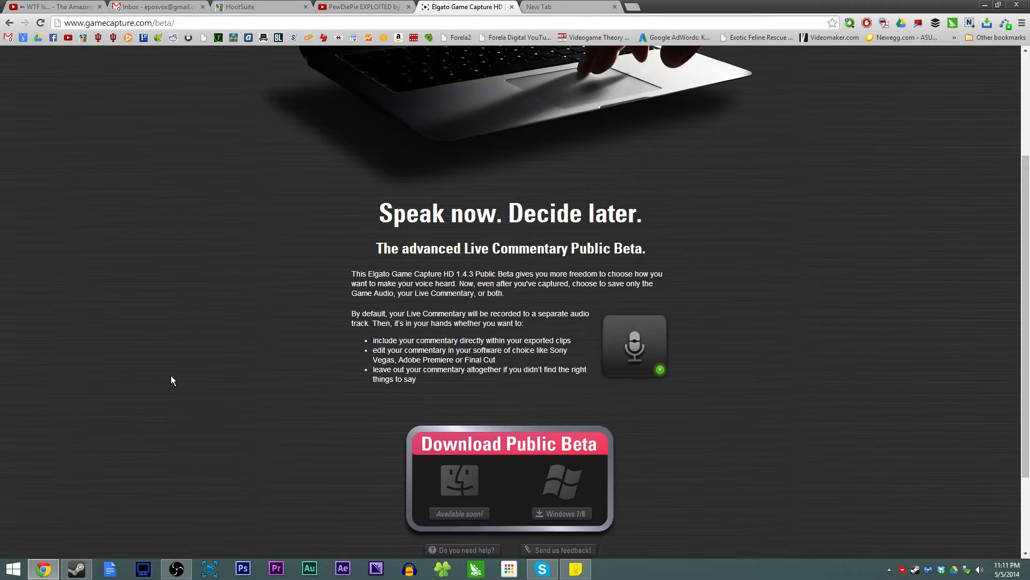
pyautogui.moveTo(322, 299)
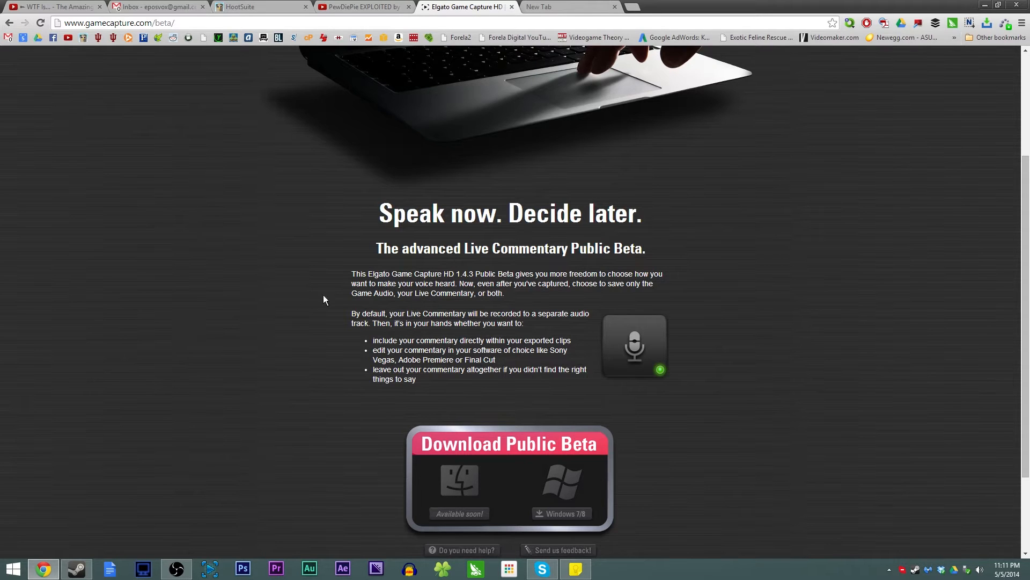
pyautogui.moveTo(433, 190)
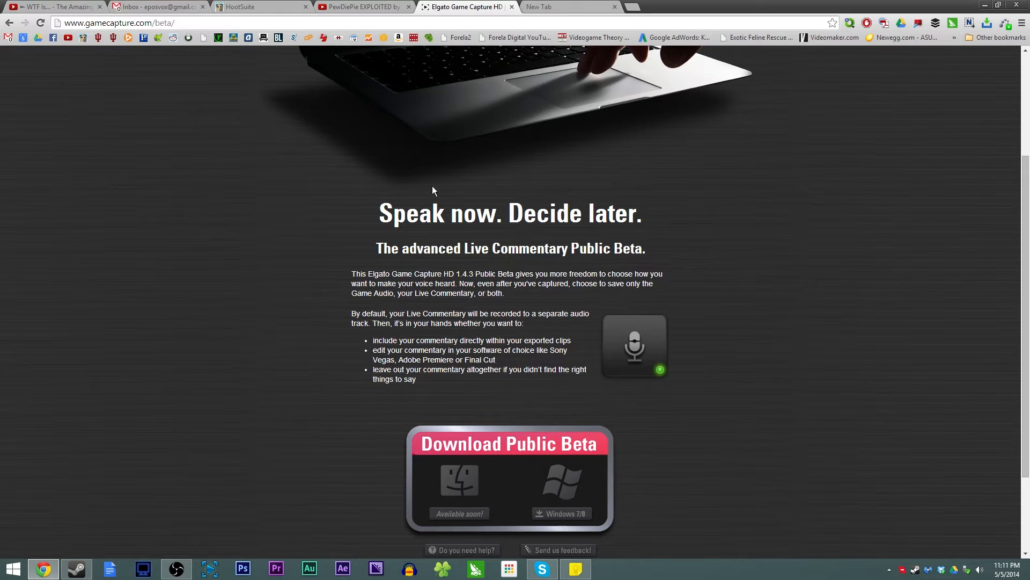
pyautogui.scroll(-3)
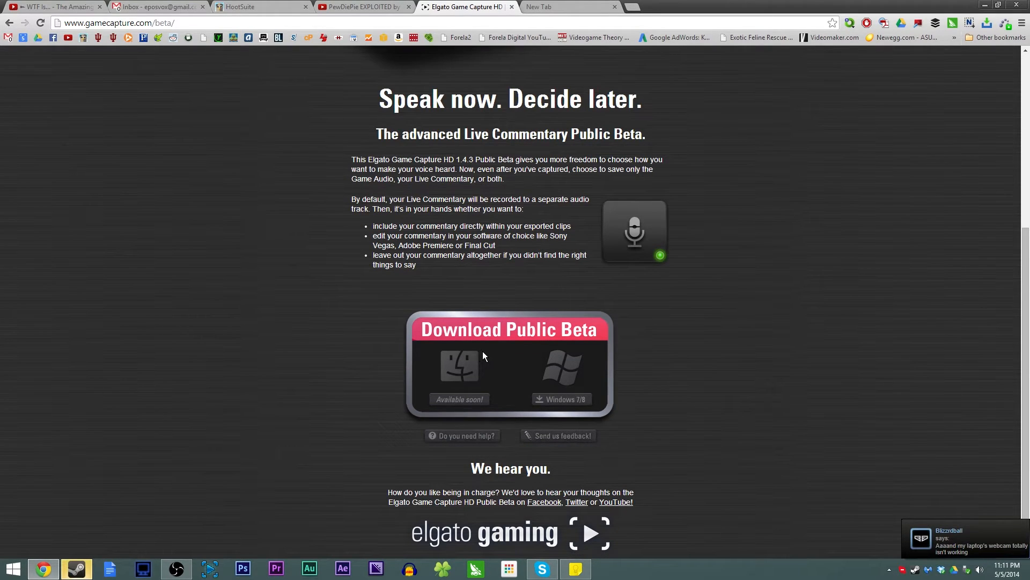
pyautogui.scroll(3)
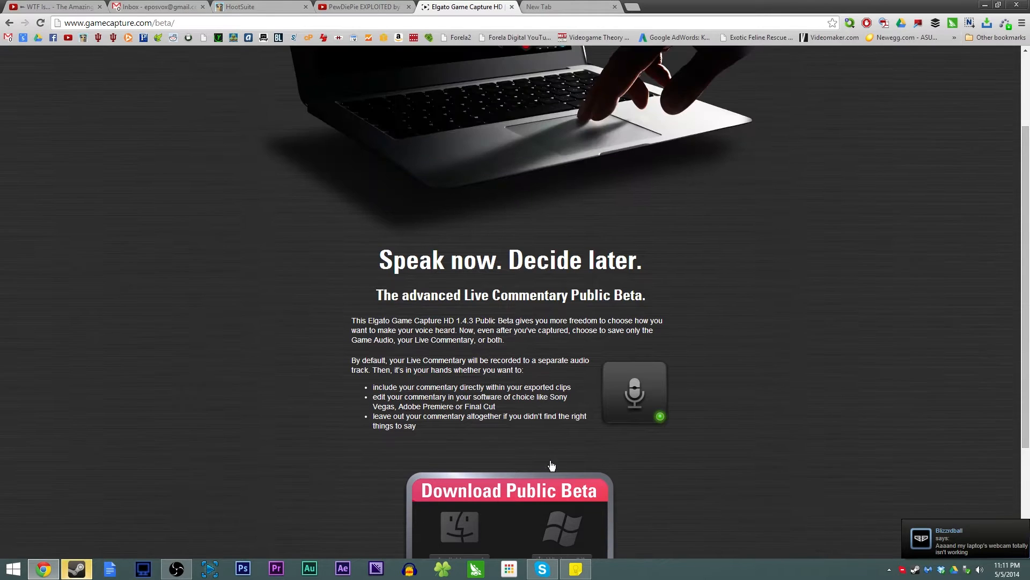
pyautogui.moveTo(509, 240)
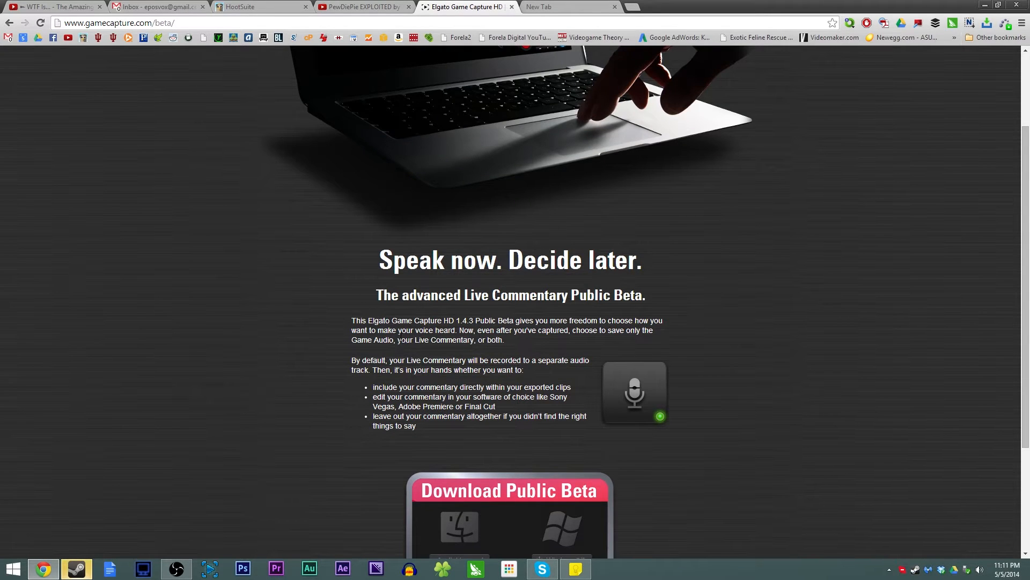
pyautogui.scroll(3)
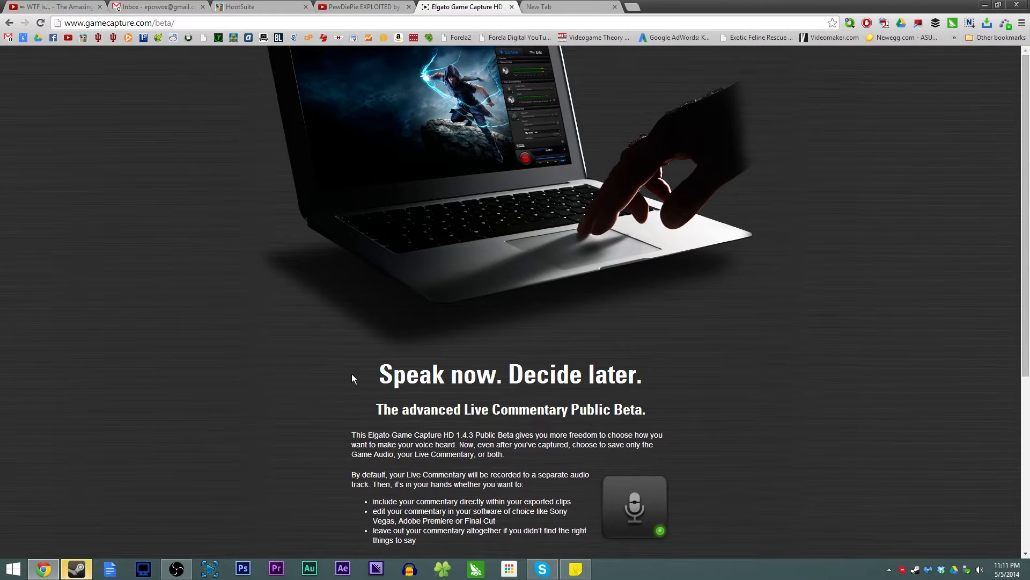
pyautogui.scroll(-3)
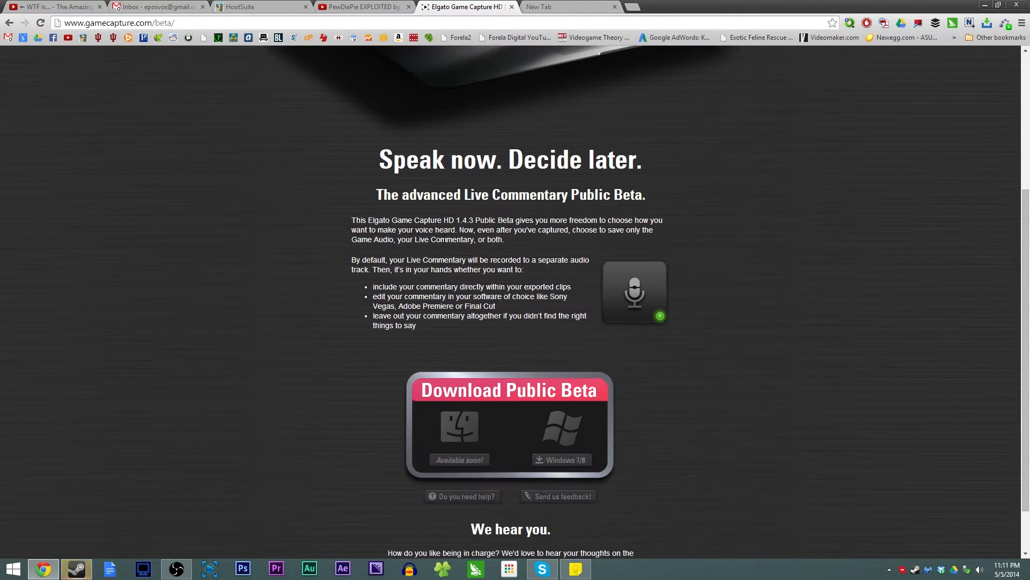
pyautogui.moveTo(881, 243)
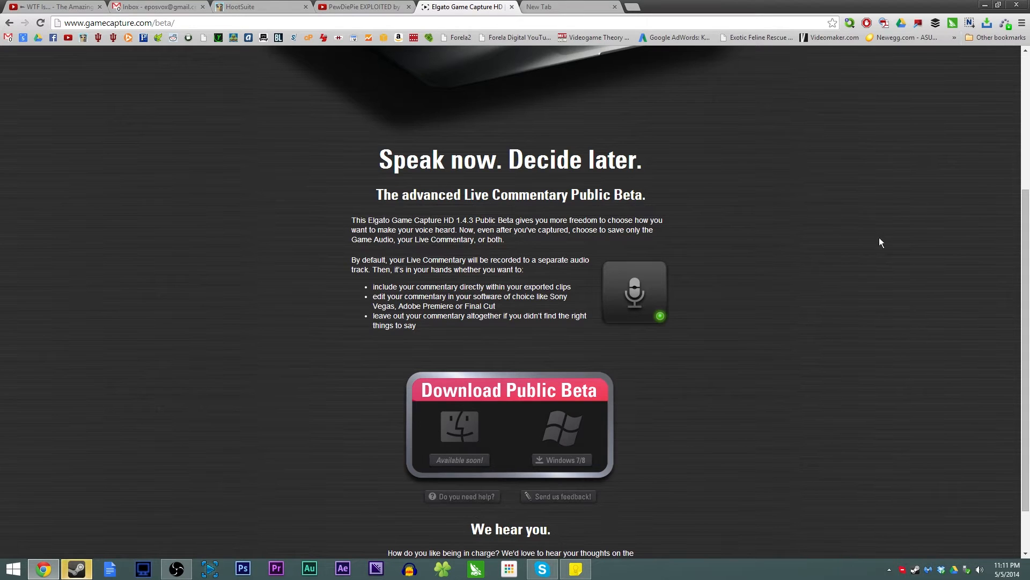
pyautogui.moveTo(472, 188)
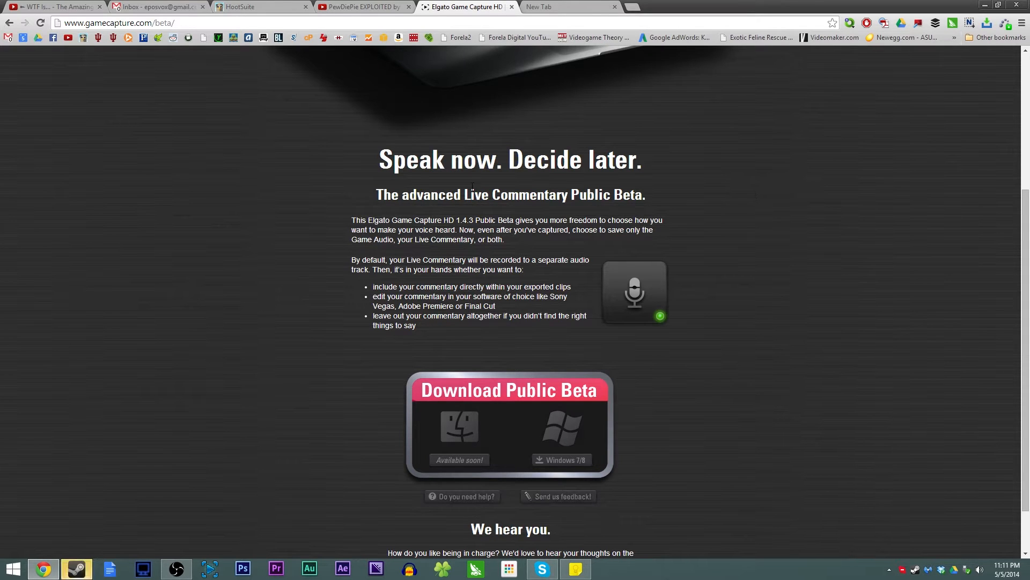
pyautogui.moveTo(814, 258)
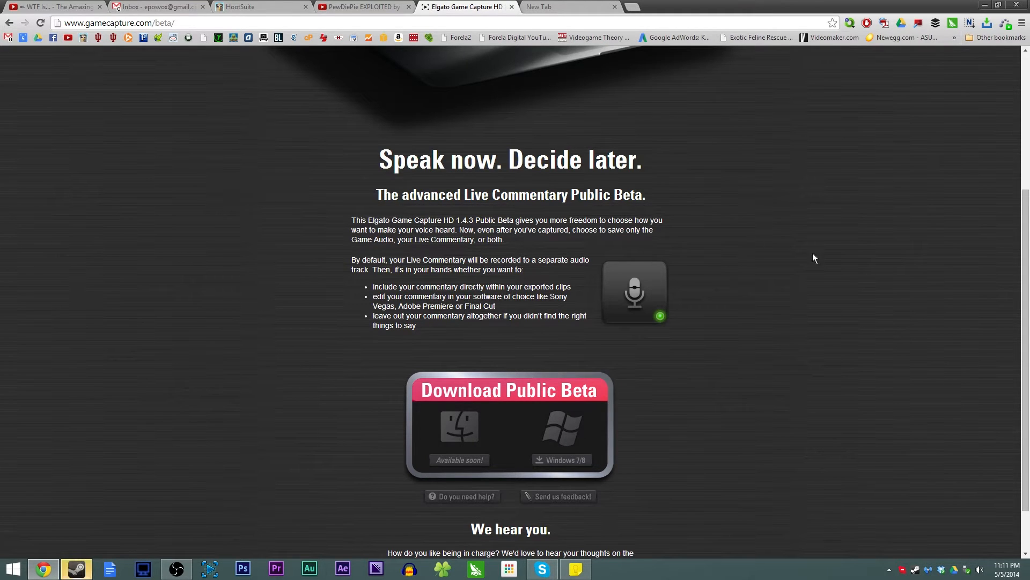
pyautogui.moveTo(446, 325)
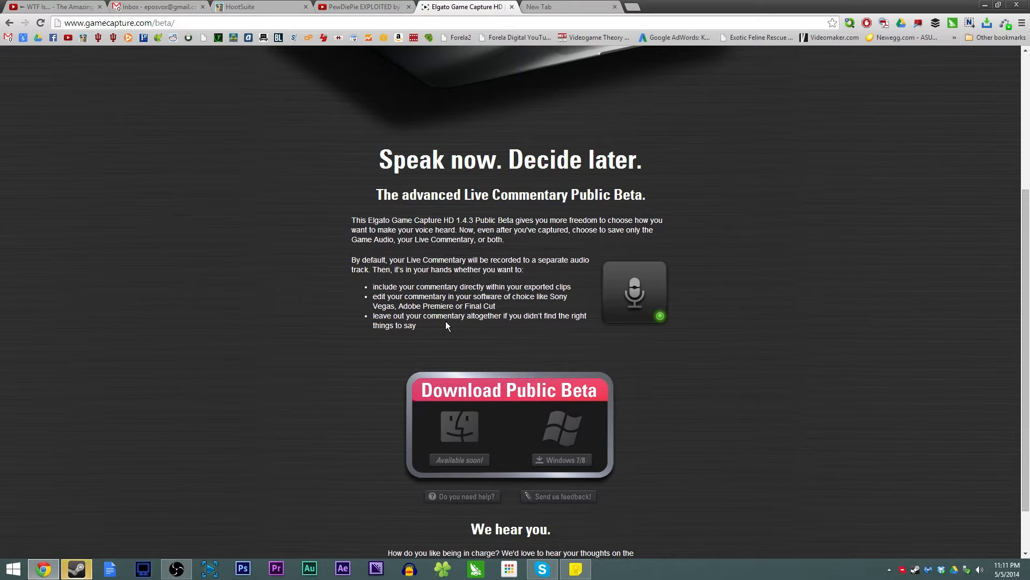
pyautogui.moveTo(325, 286)
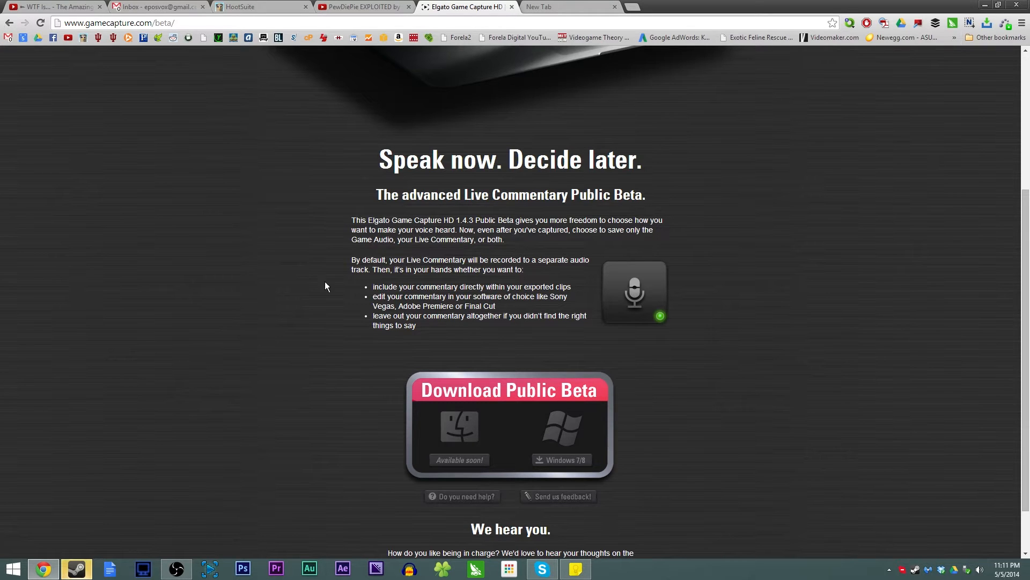
pyautogui.moveTo(395, 564)
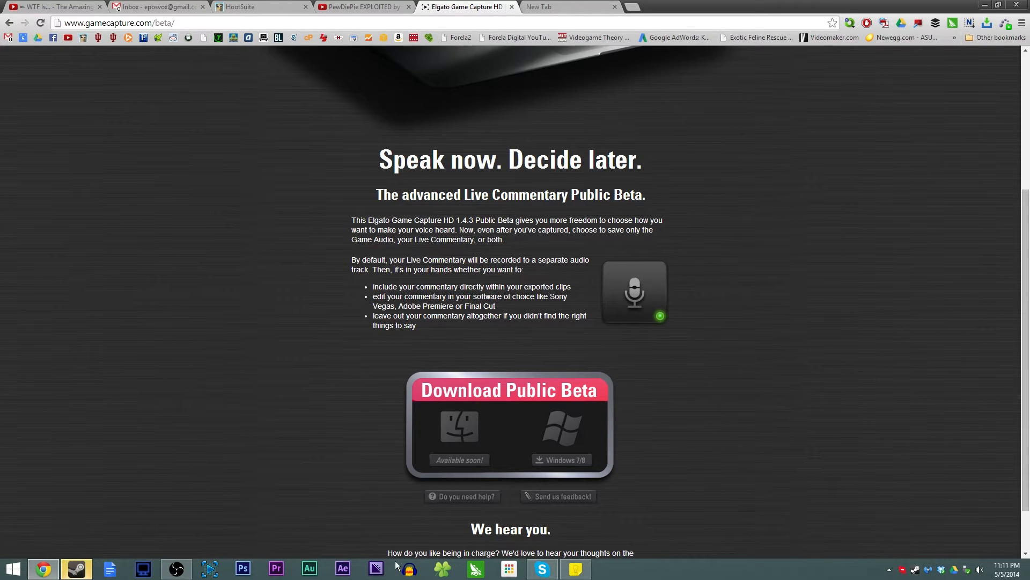
pyautogui.scroll(3)
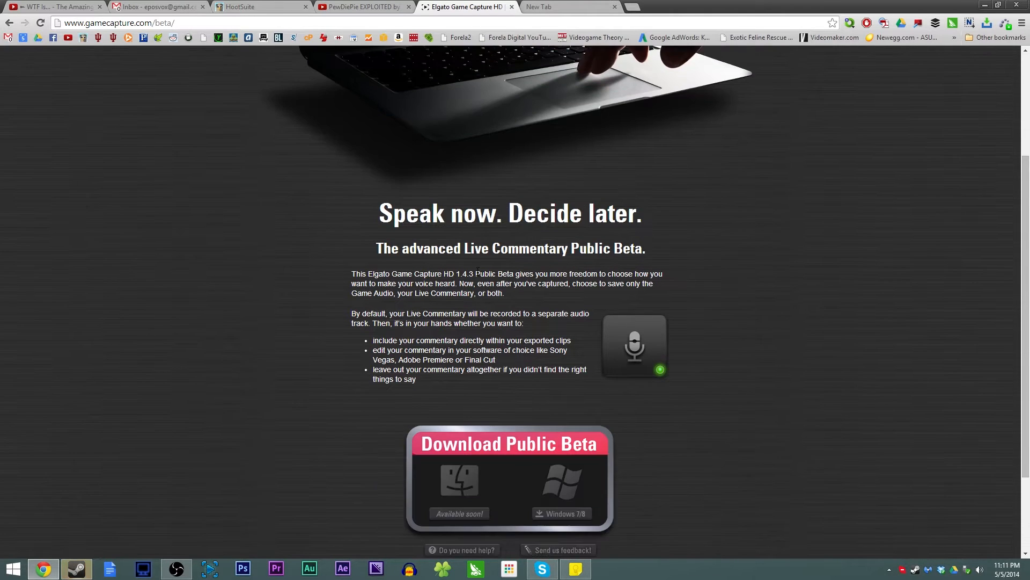
pyautogui.scroll(3)
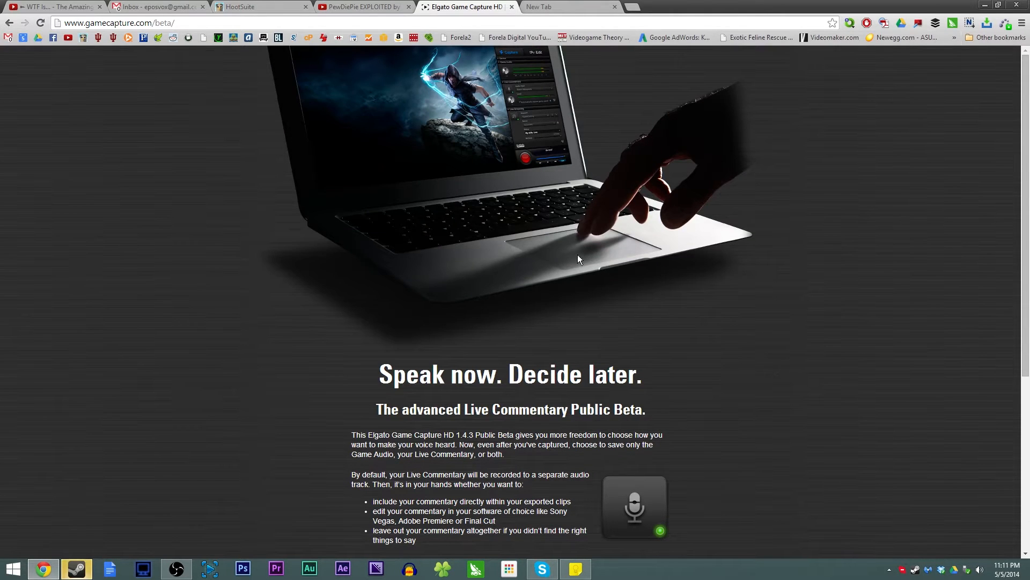
pyautogui.moveTo(614, 206)
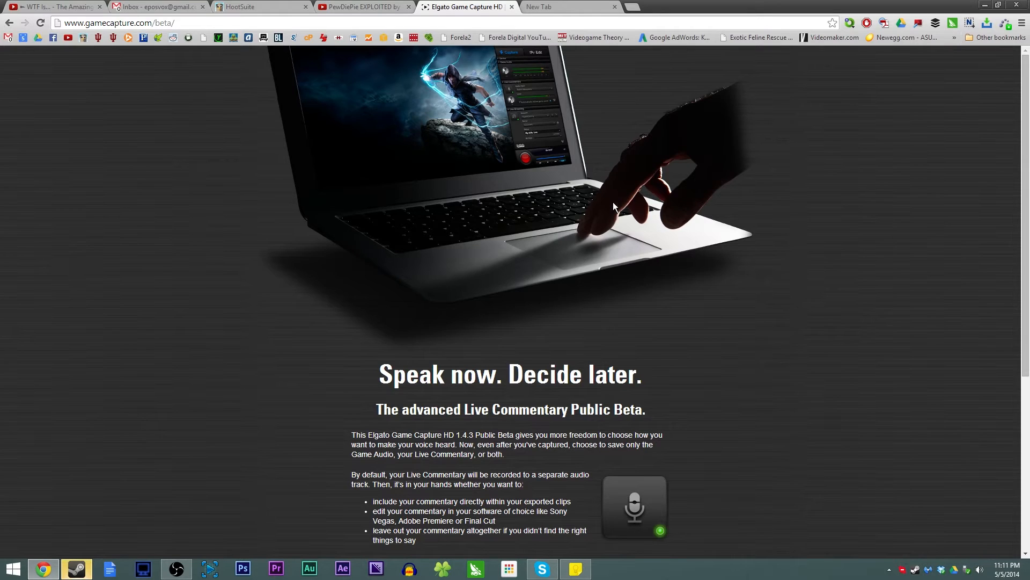
pyautogui.moveTo(571, 230)
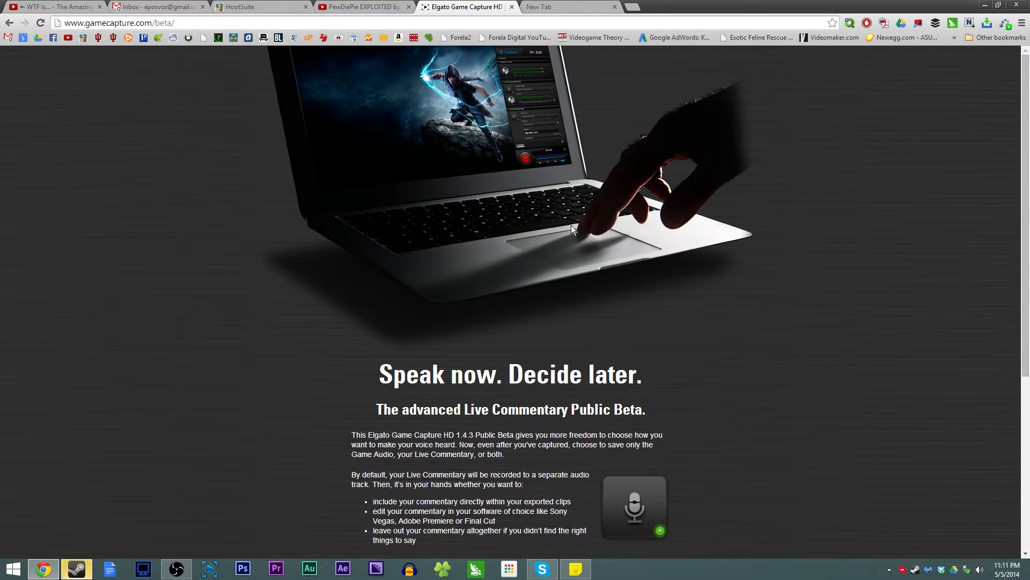
pyautogui.moveTo(335, 138)
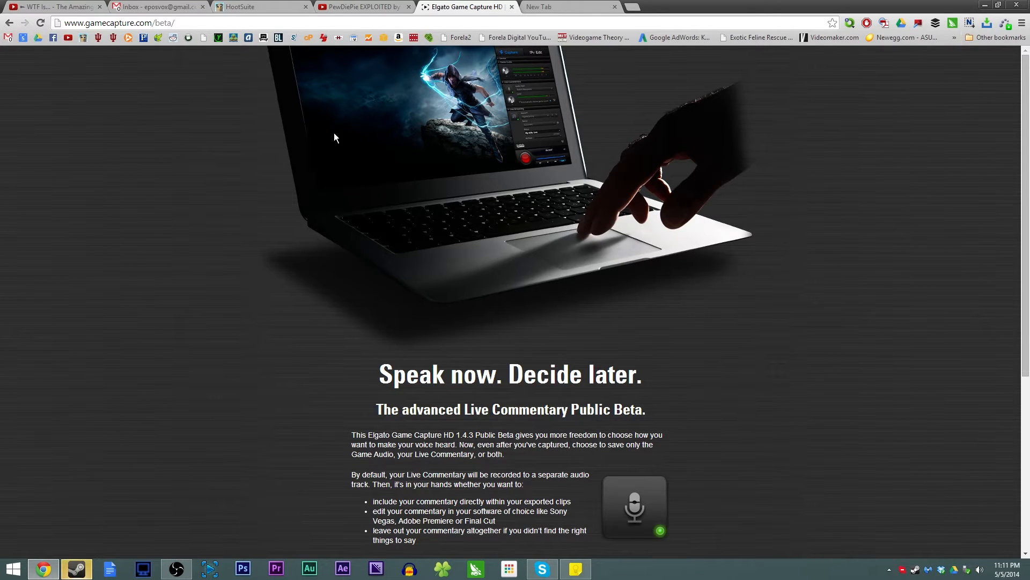
pyautogui.moveTo(340, 142)
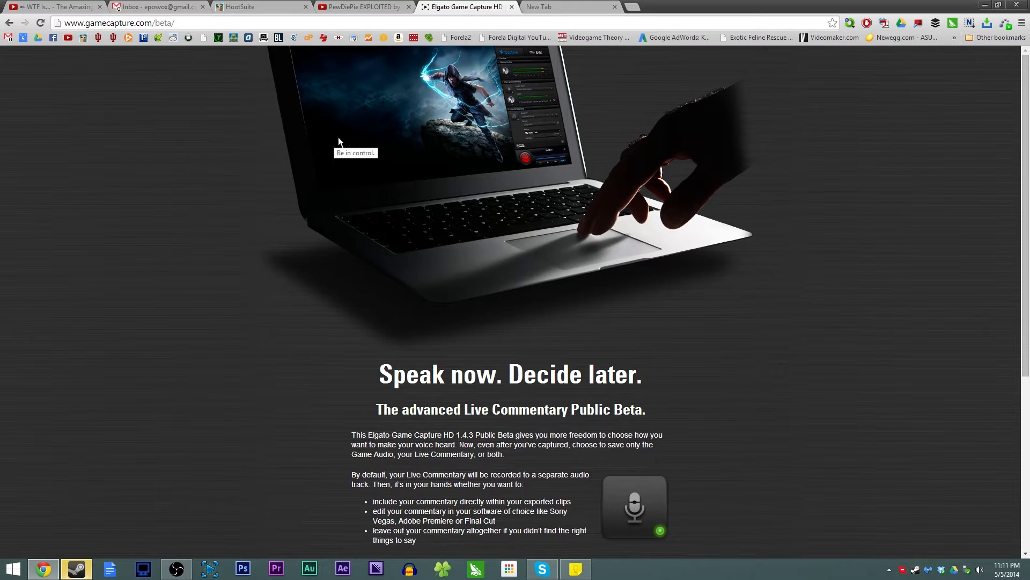
pyautogui.moveTo(414, 164)
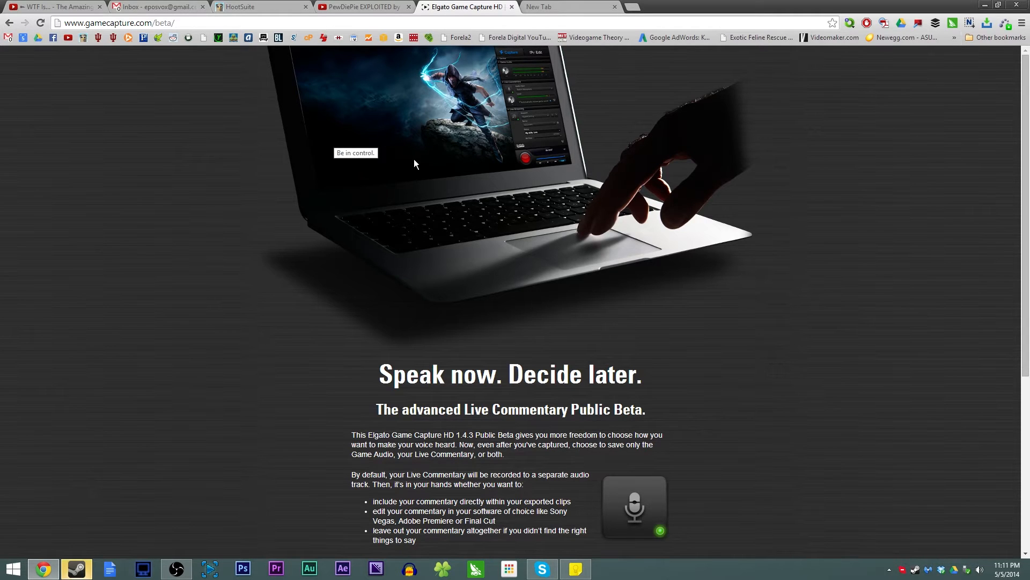
pyautogui.moveTo(414, 165)
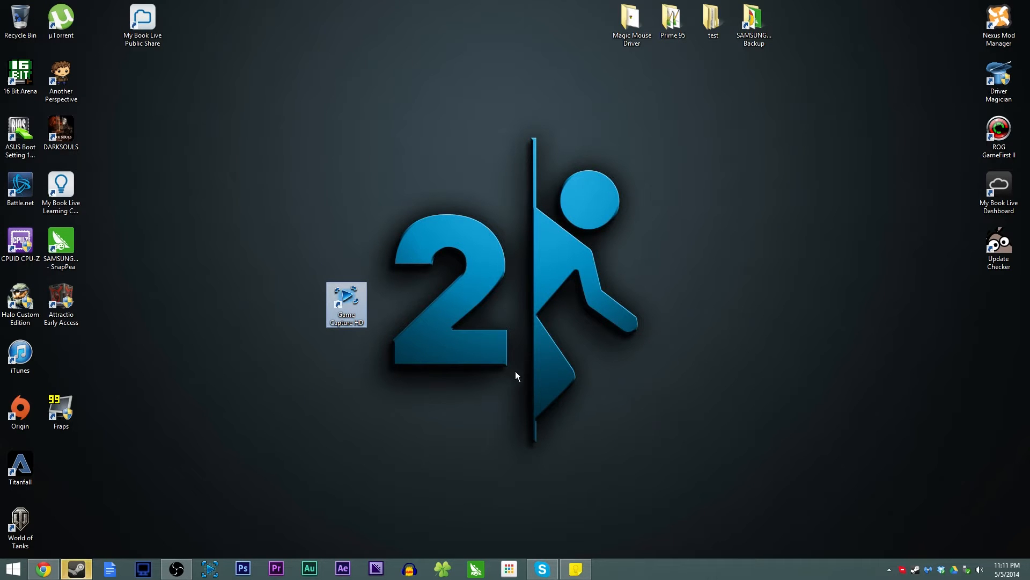
pyautogui.moveTo(512, 389)
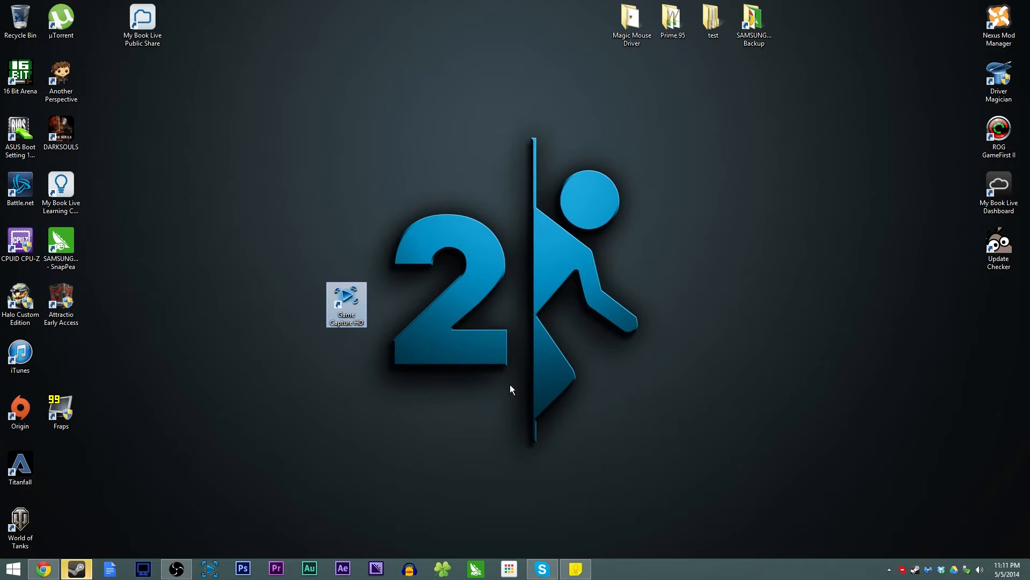
# Launch Elgato Game Capture HD from its desktop shortcut
pyautogui.doubleClick(347, 305)
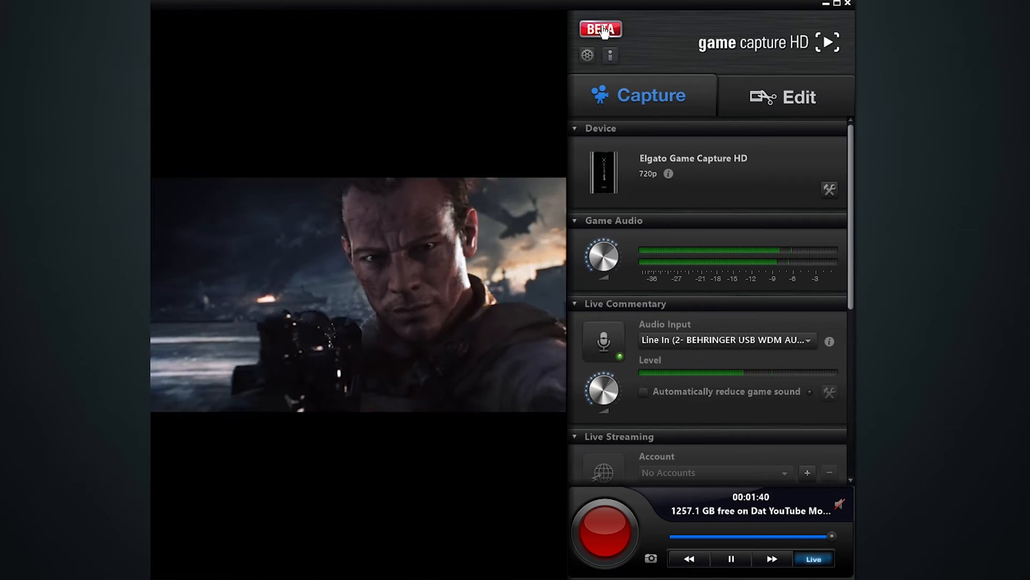
pyautogui.moveTo(754, 456)
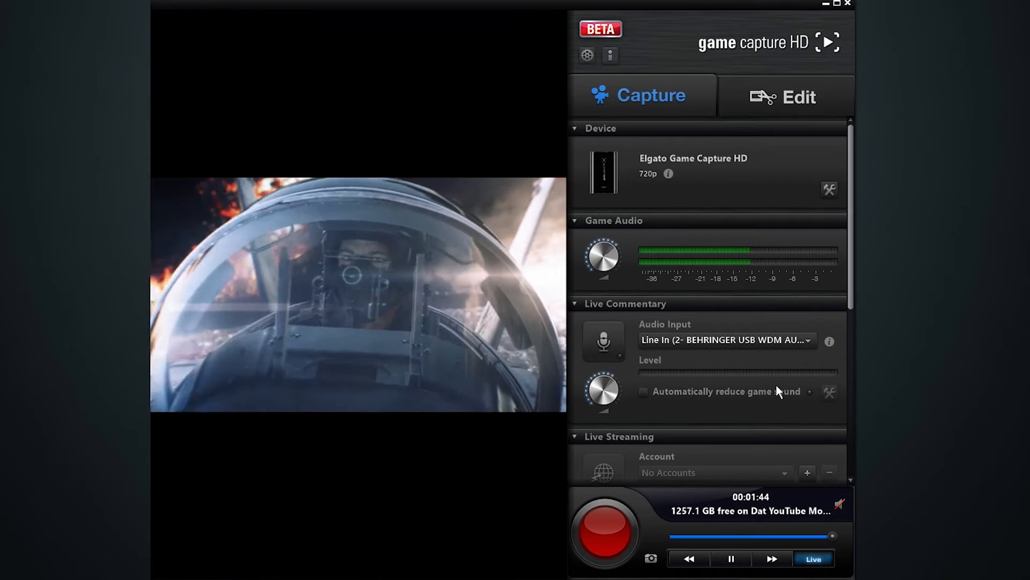
pyautogui.moveTo(631, 312)
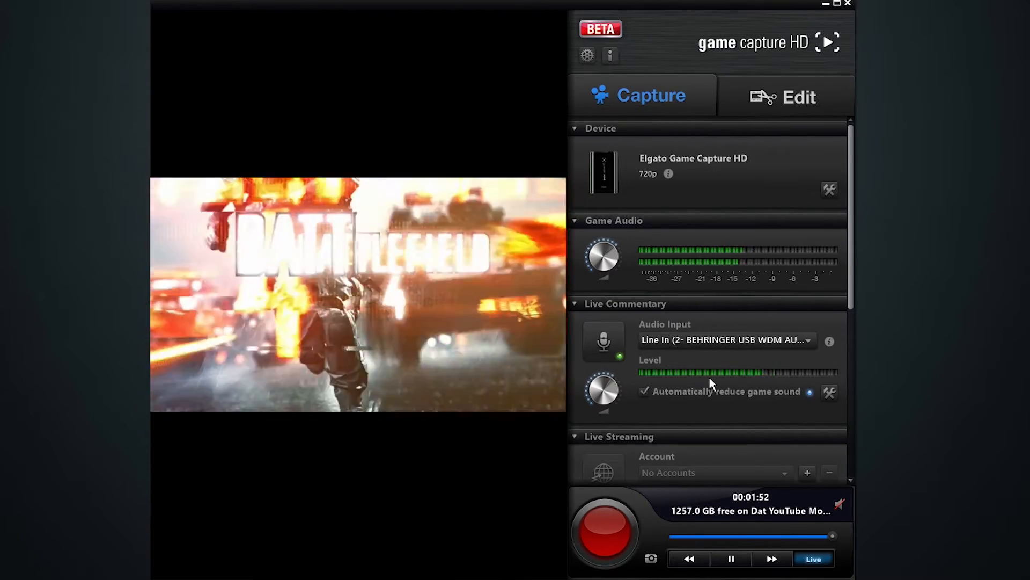
# Turn on 'Automatically reduce game sound' for Live Commentary, with game audio at -2 dB
pyautogui.click(829, 392)
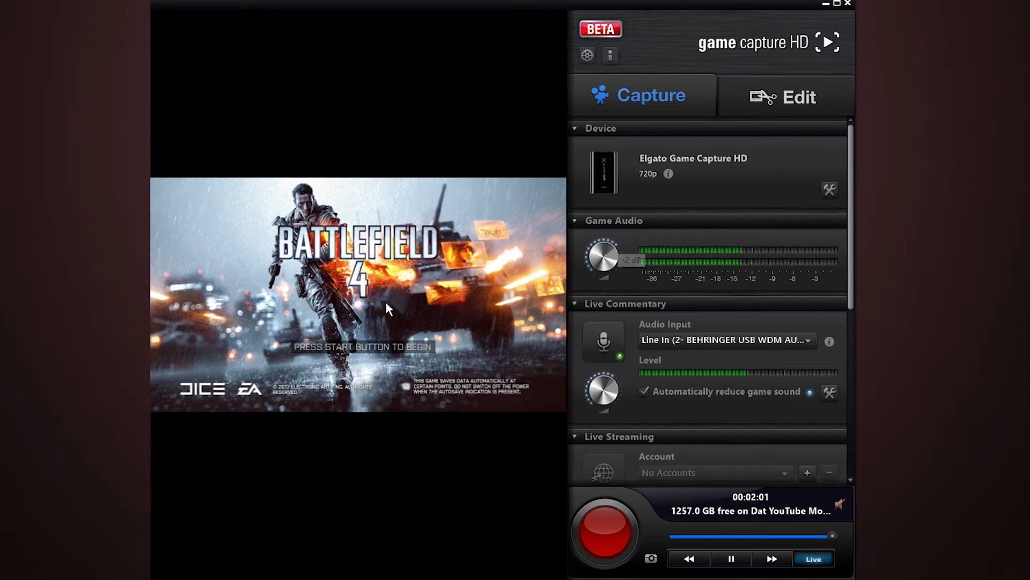
pyautogui.moveTo(688, 375)
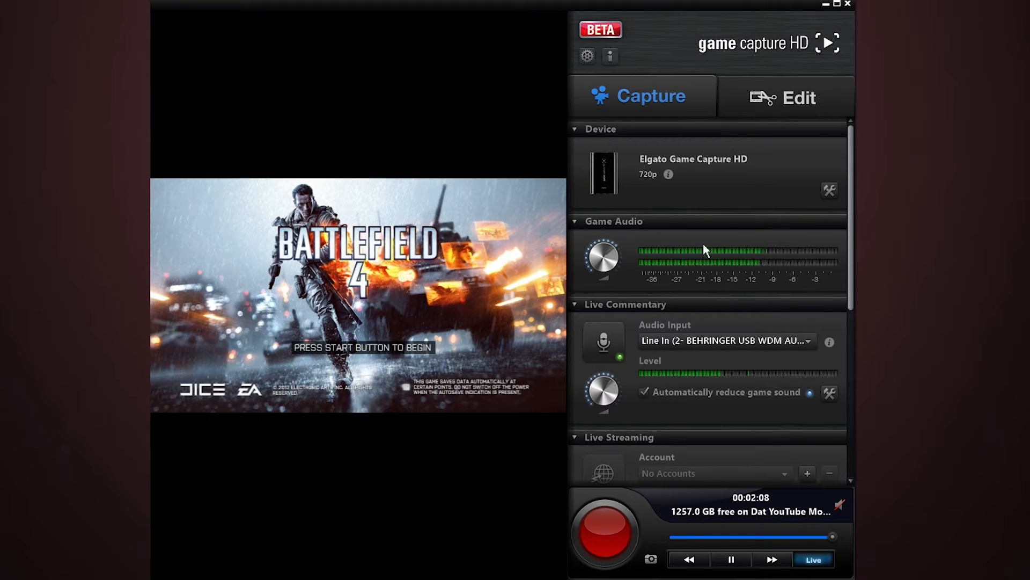
pyautogui.moveTo(618, 238)
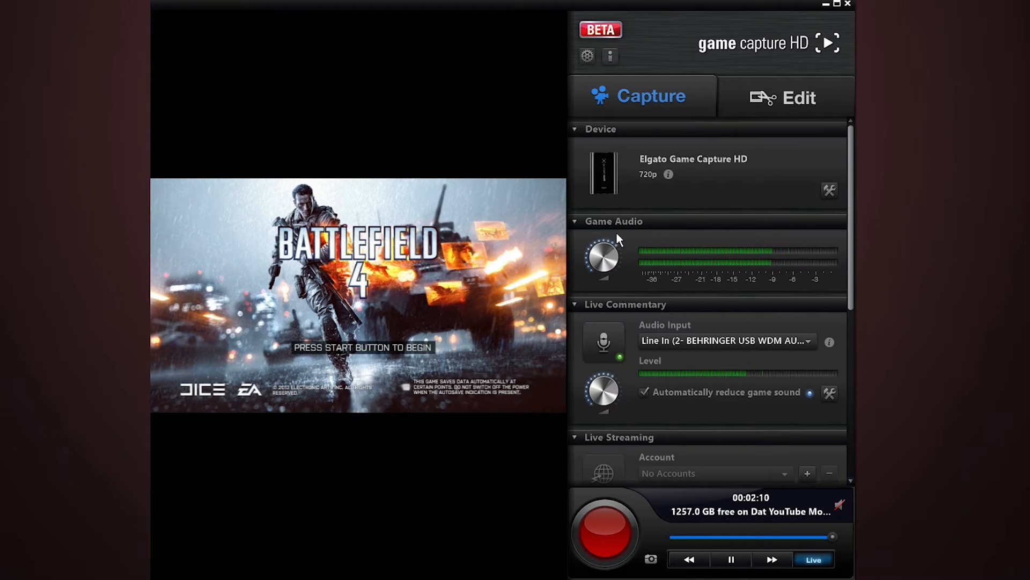
pyautogui.moveTo(618, 255)
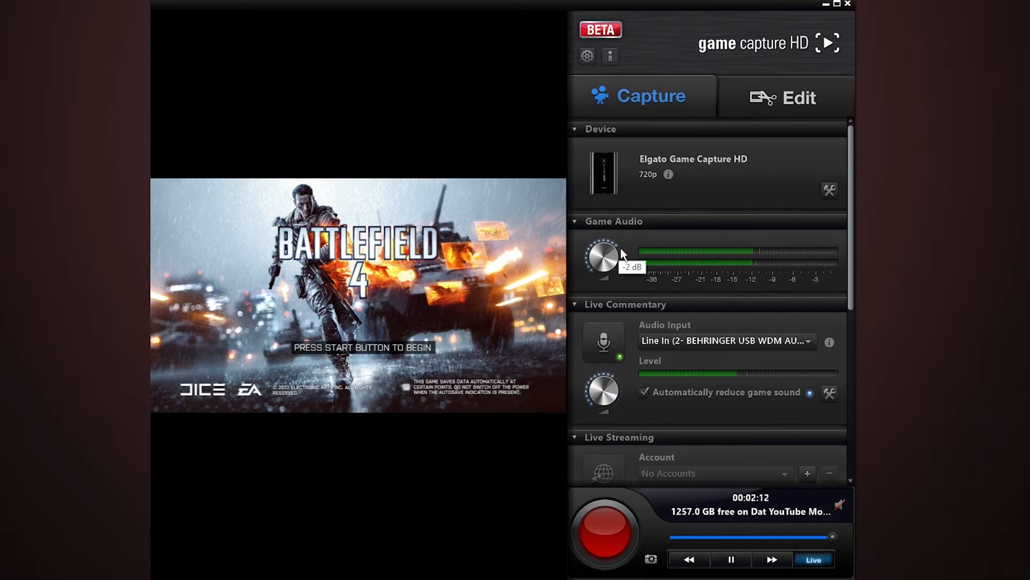
pyautogui.moveTo(755, 242)
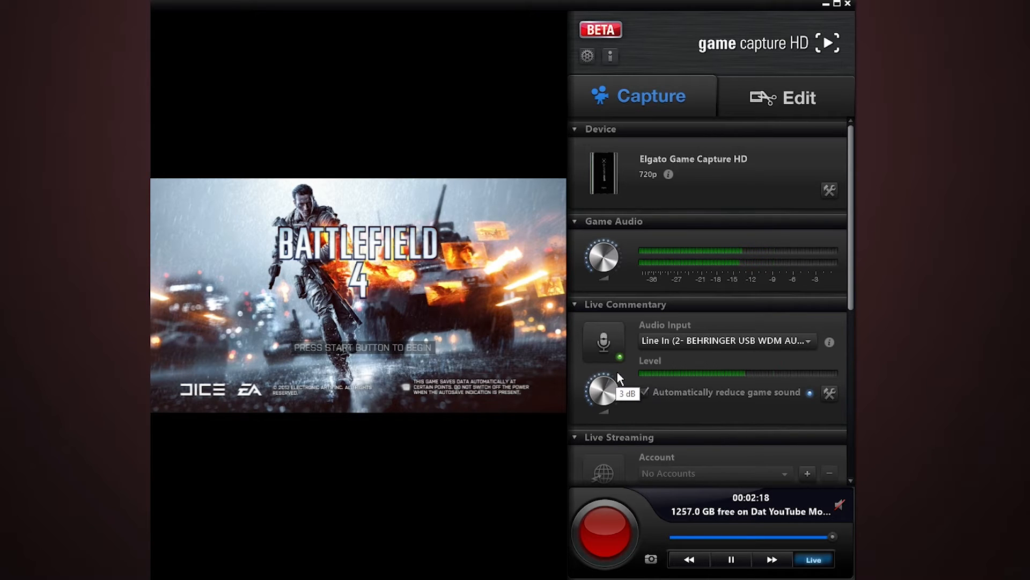
pyautogui.moveTo(634, 387)
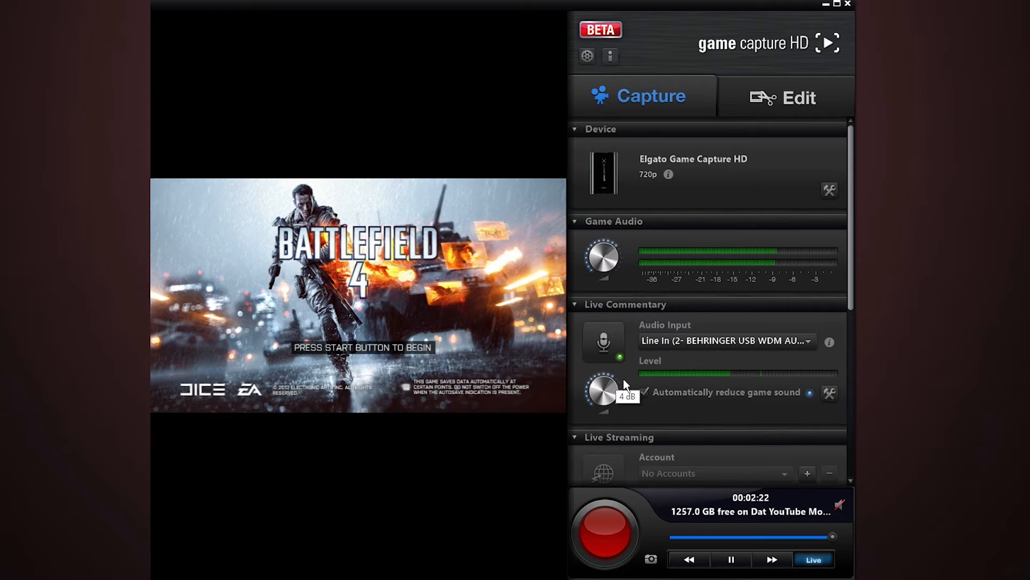
pyautogui.moveTo(679, 403)
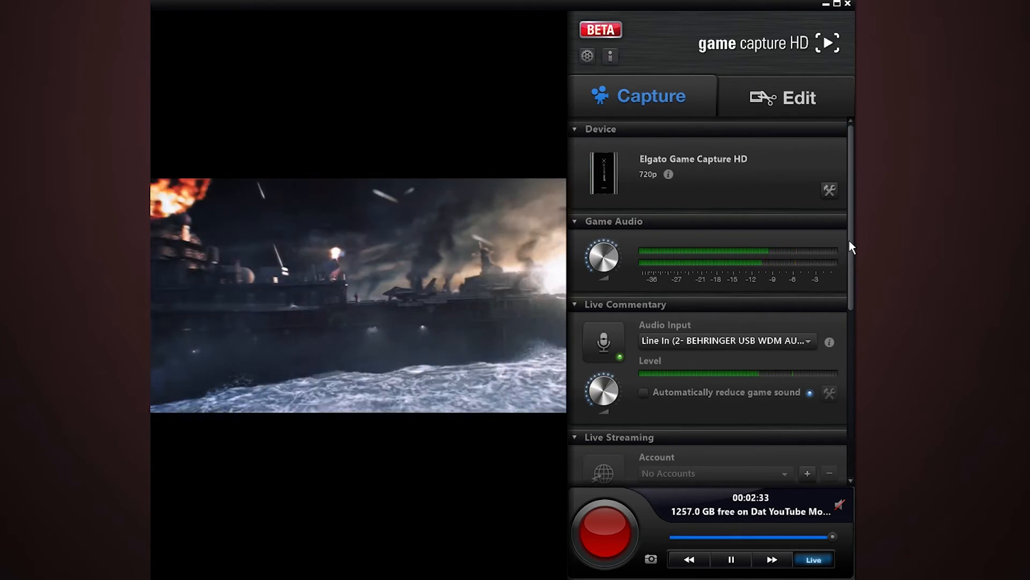
pyautogui.scroll(-3)
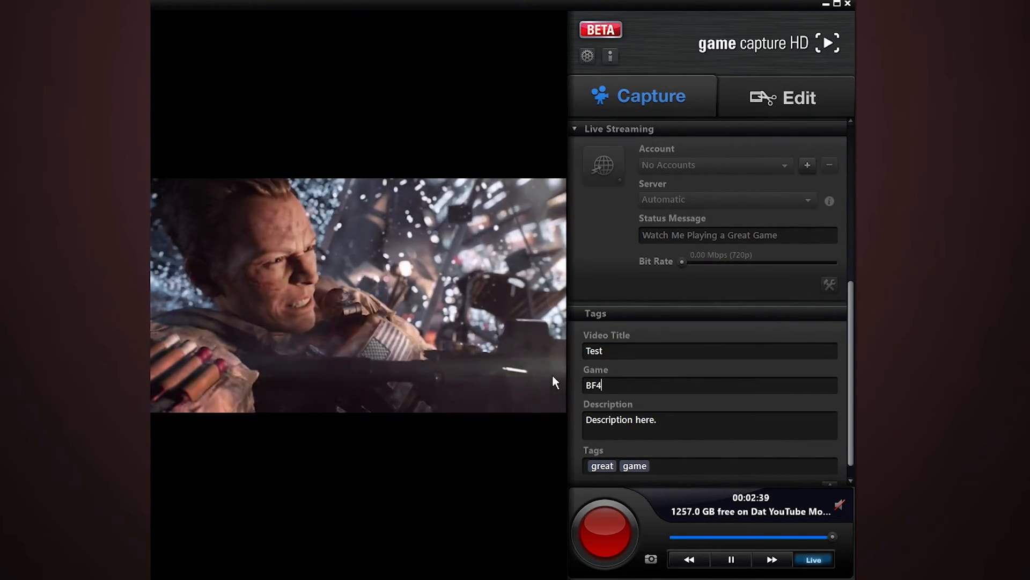
pyautogui.scroll(3)
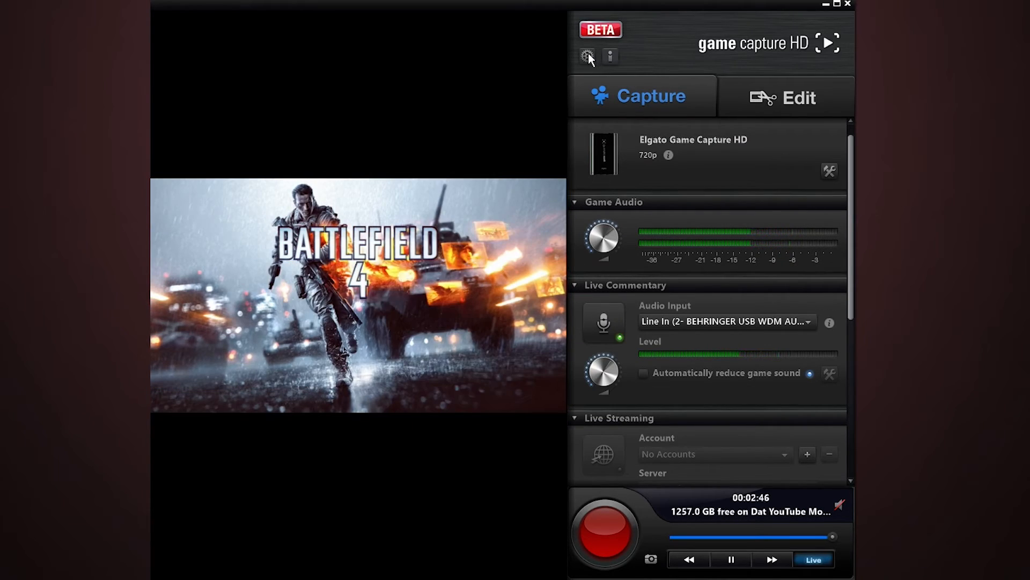
# Check the Recording preferences: D:\elgato, separate commentary track, flashback; then go to Sharing
pyautogui.click(586, 55)
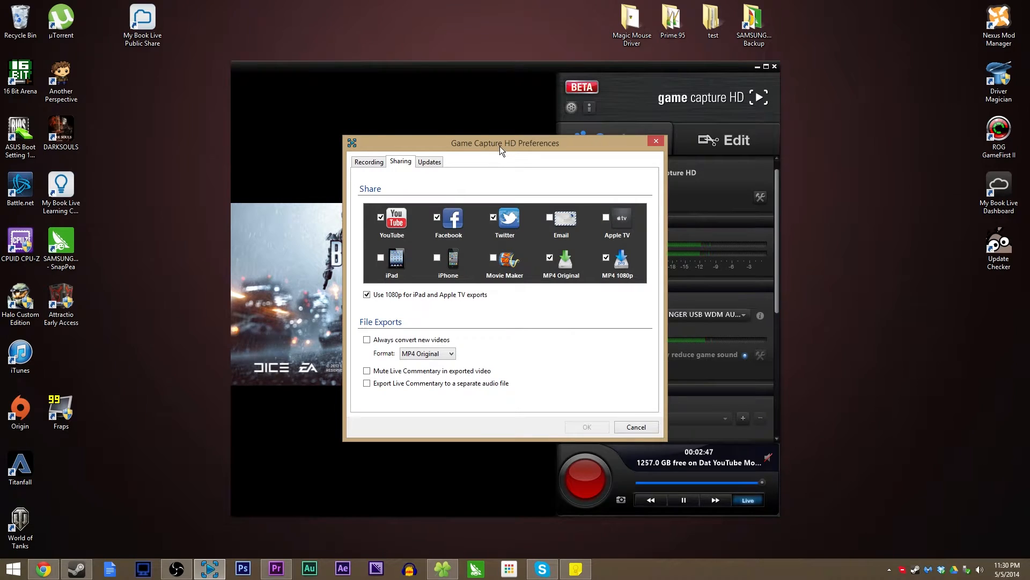
pyautogui.click(369, 161)
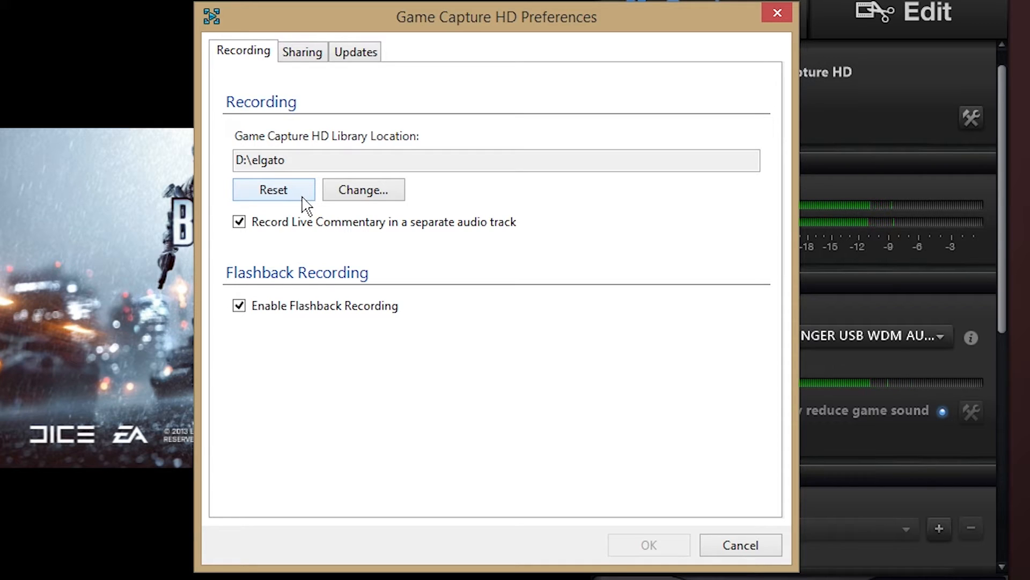
pyautogui.moveTo(707, 396)
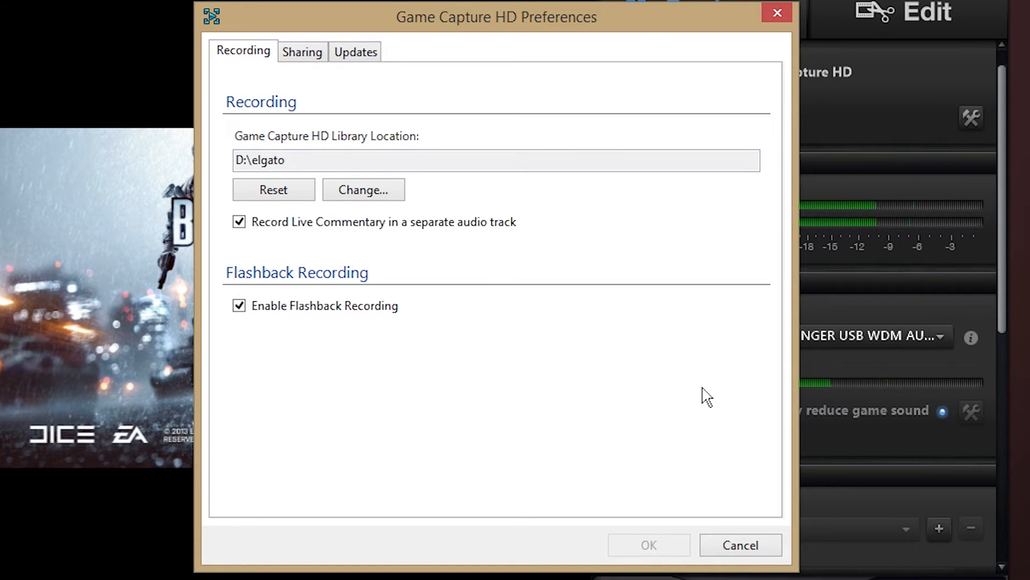
pyautogui.moveTo(323, 231)
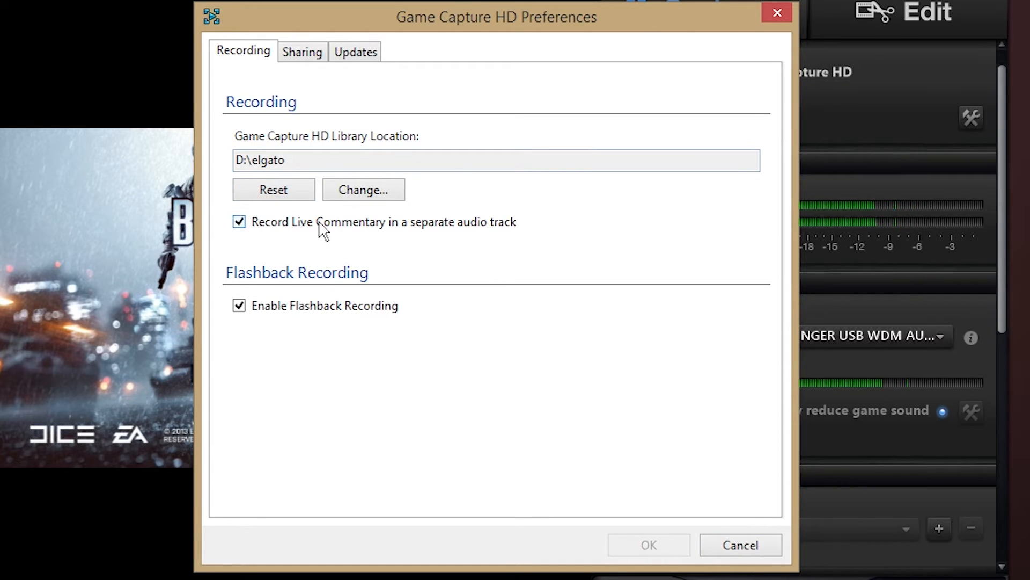
pyautogui.moveTo(342, 167)
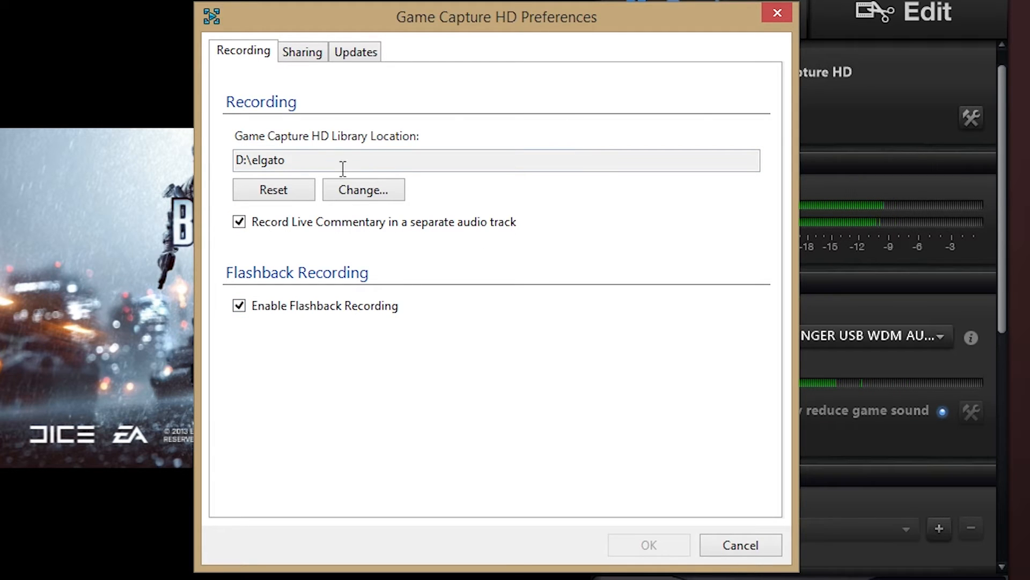
pyautogui.click(301, 52)
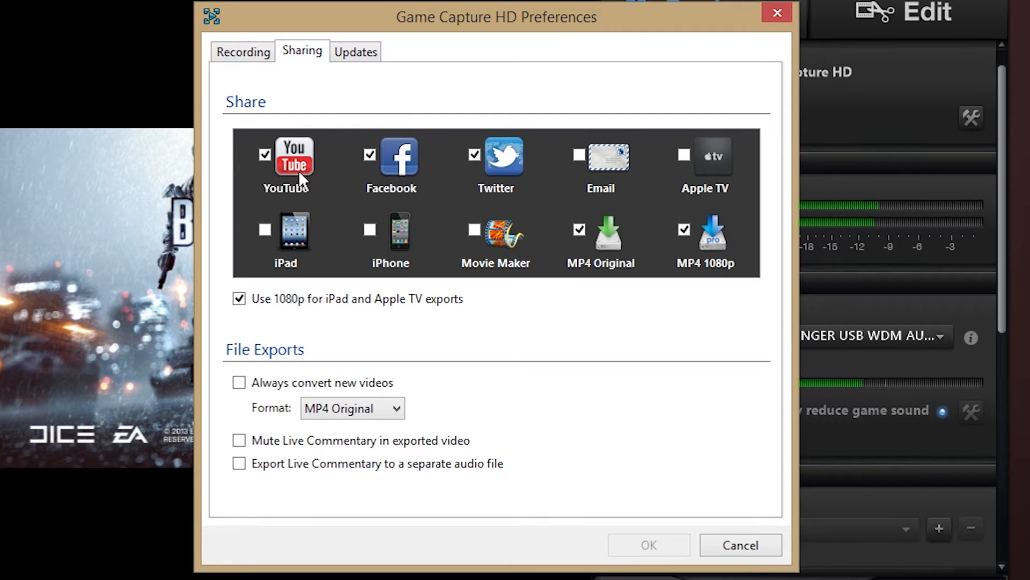
pyautogui.moveTo(722, 90)
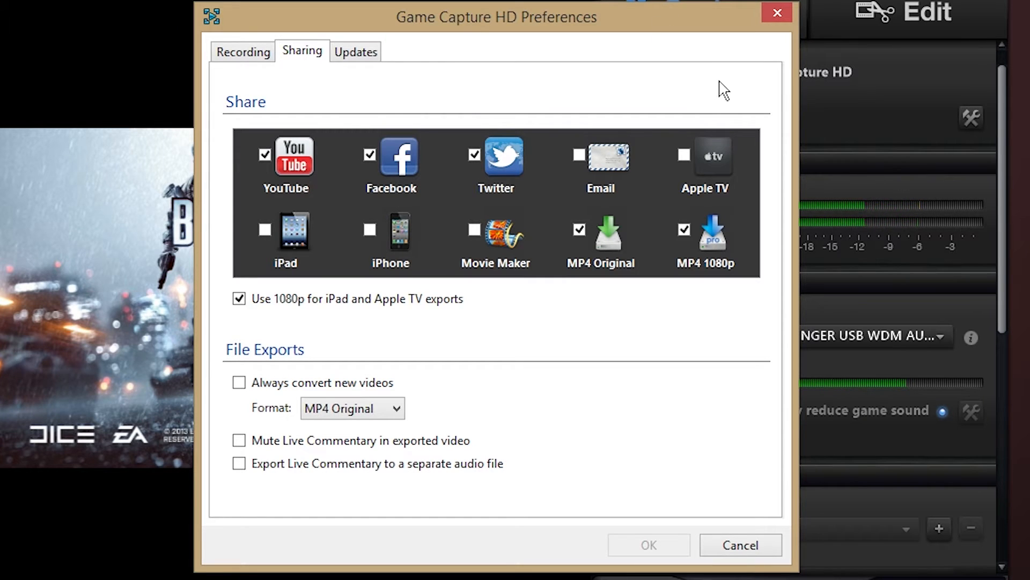
pyautogui.moveTo(479, 241)
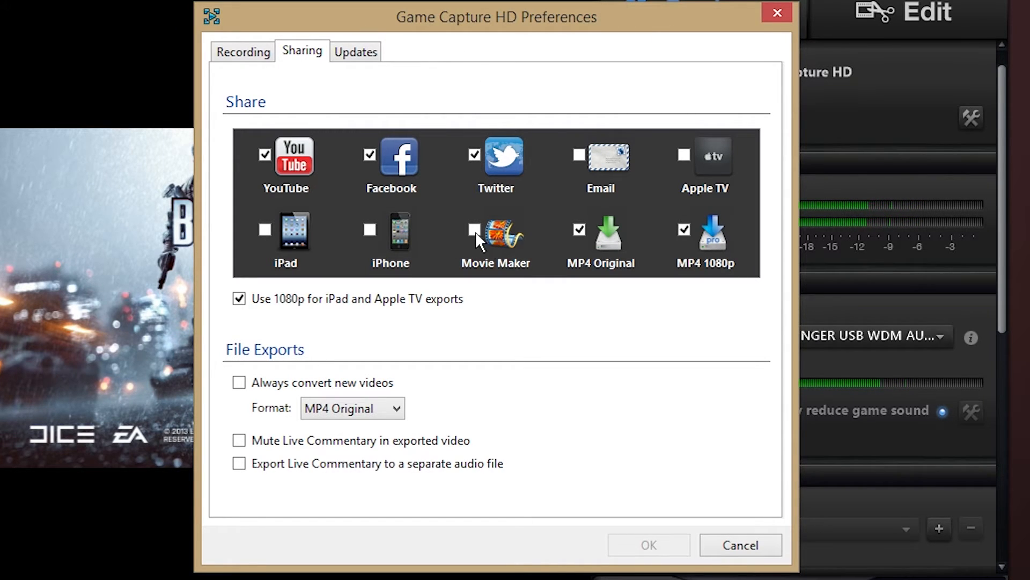
pyautogui.moveTo(695, 28)
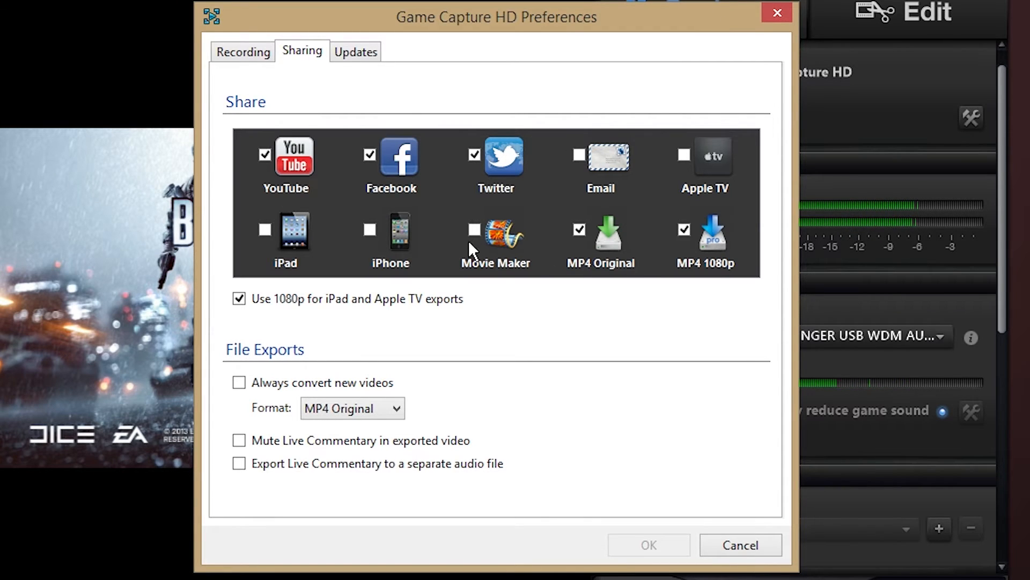
pyautogui.moveTo(538, 161)
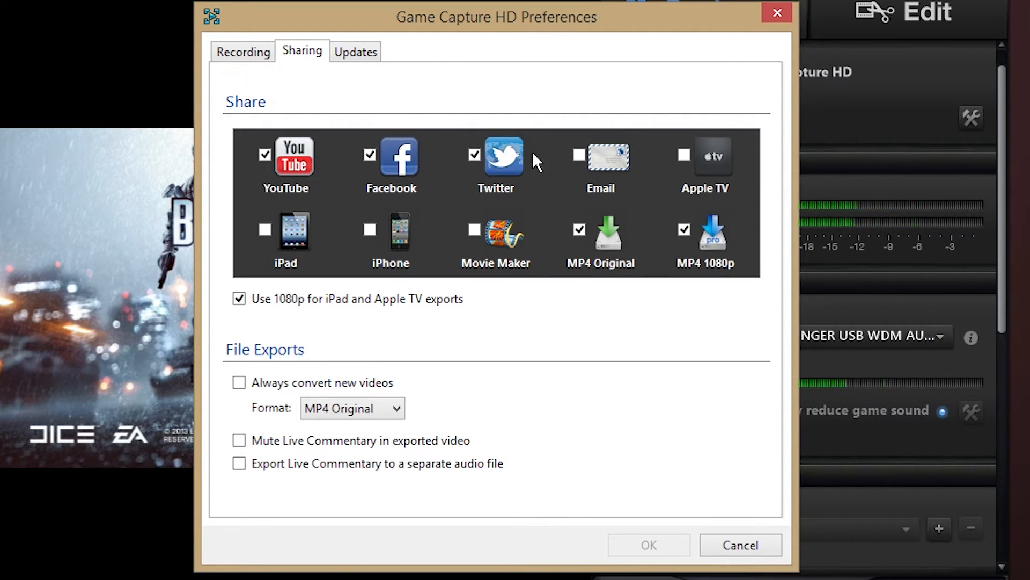
pyautogui.moveTo(705, 460)
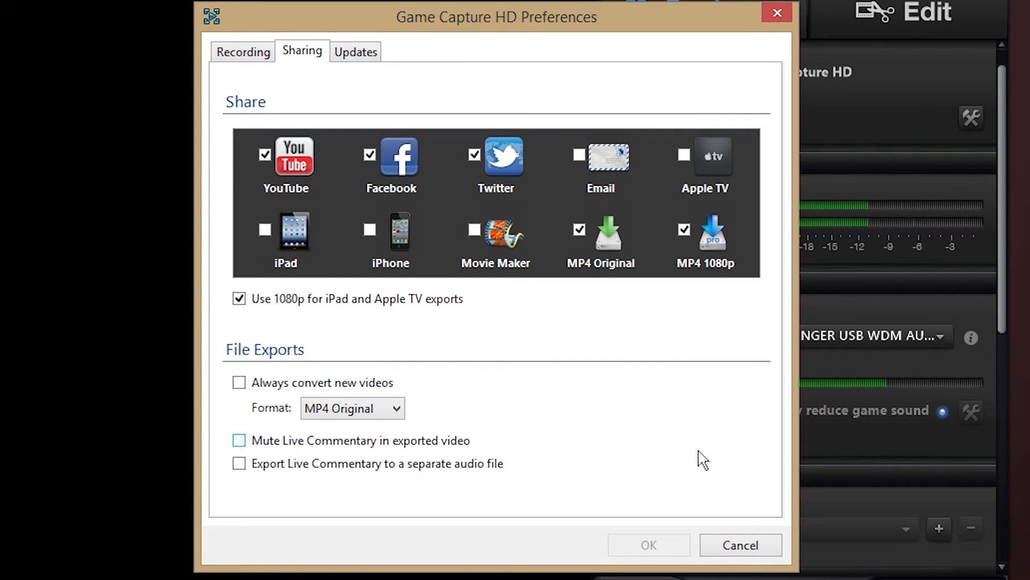
pyautogui.moveTo(746, 373)
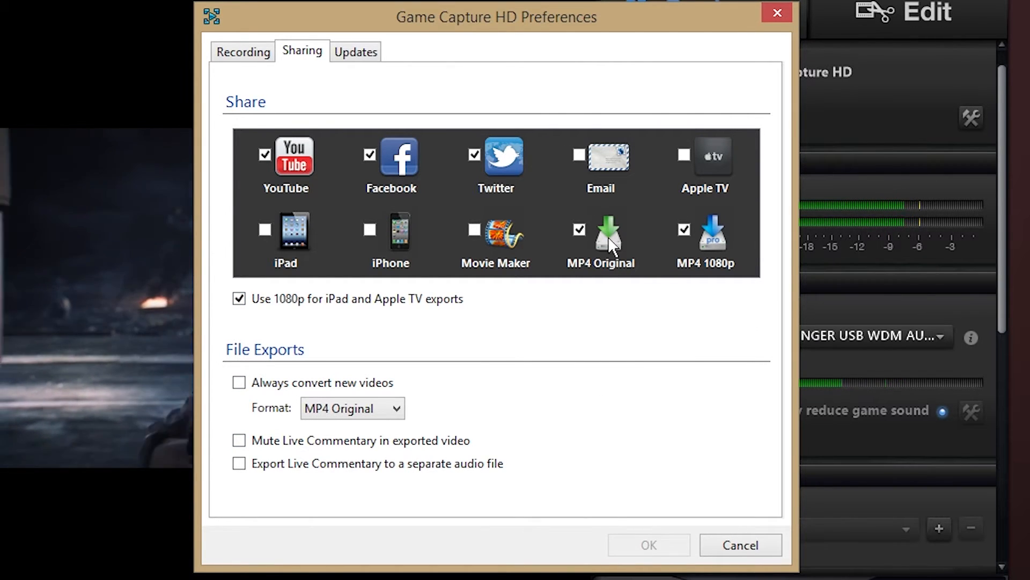
pyautogui.moveTo(741, 509)
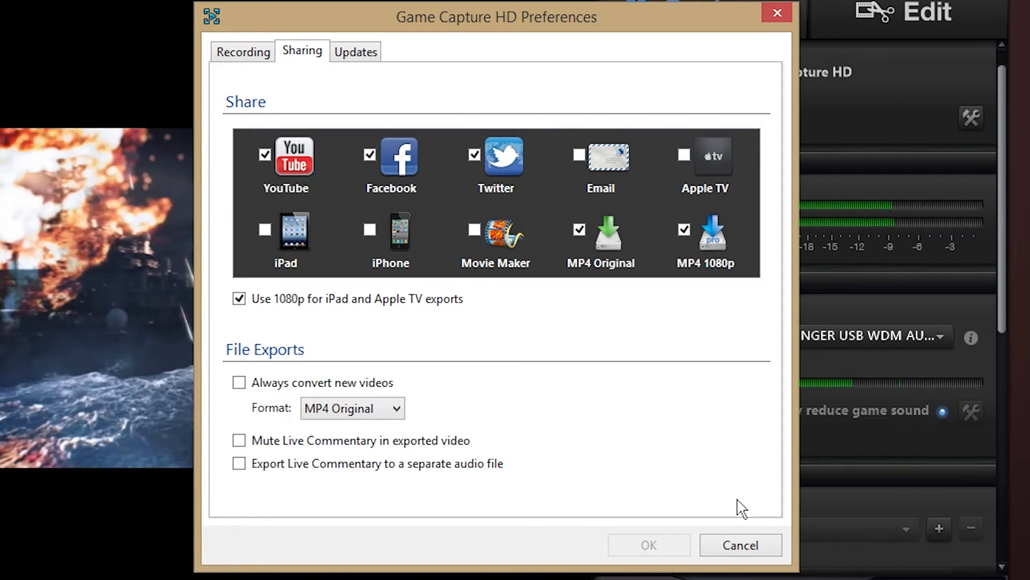
pyautogui.moveTo(770, 238)
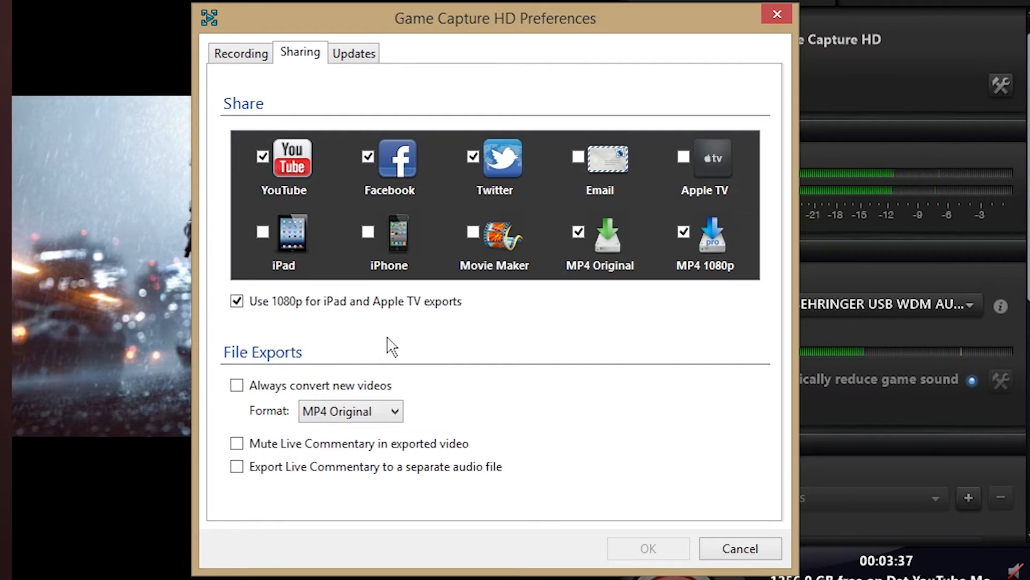
# Enable 'Mute Live Commentary in exported video' and 'Export Live Commentary to a separate audio file', then OK
pyautogui.click(237, 443)
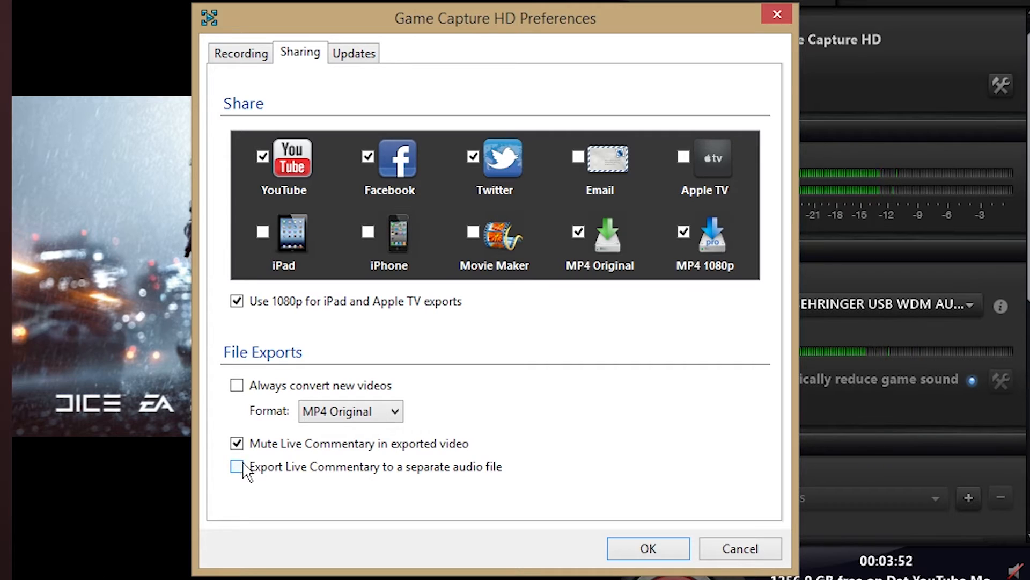
pyautogui.click(237, 465)
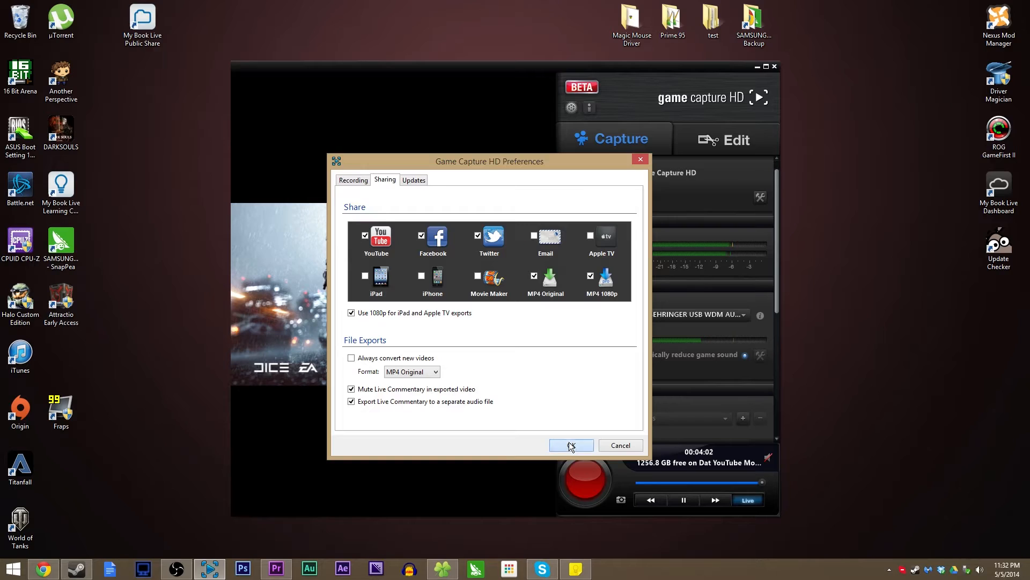
pyautogui.click(571, 445)
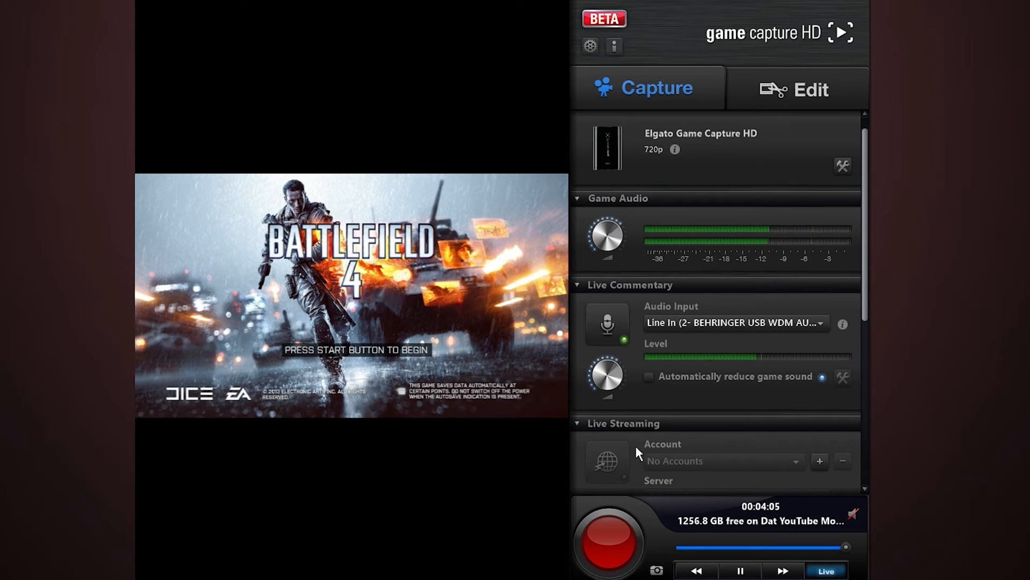
# Record a short BF4 test clip and view it on the Edit tab
pyautogui.click(606, 538)
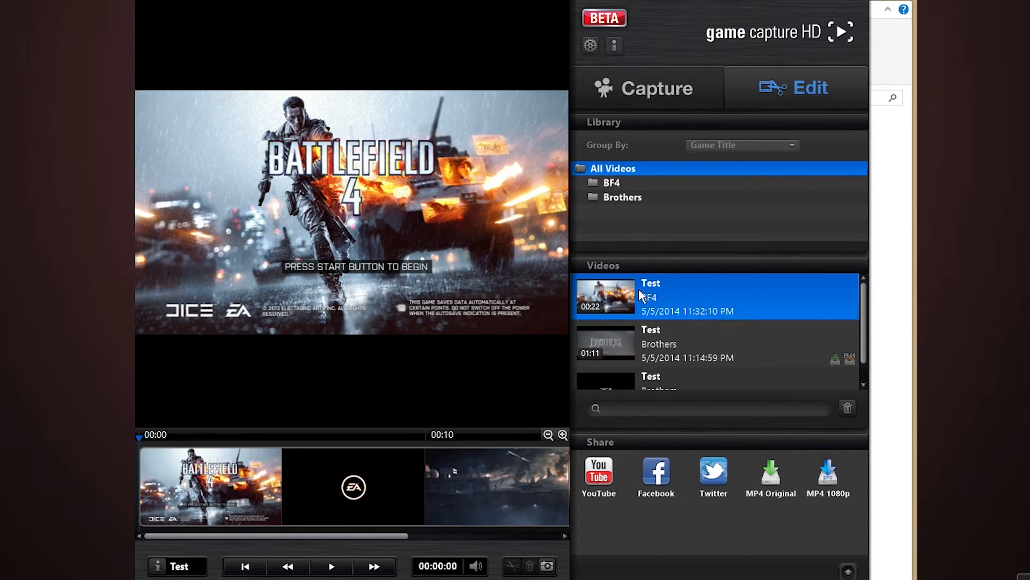
pyautogui.moveTo(704, 340)
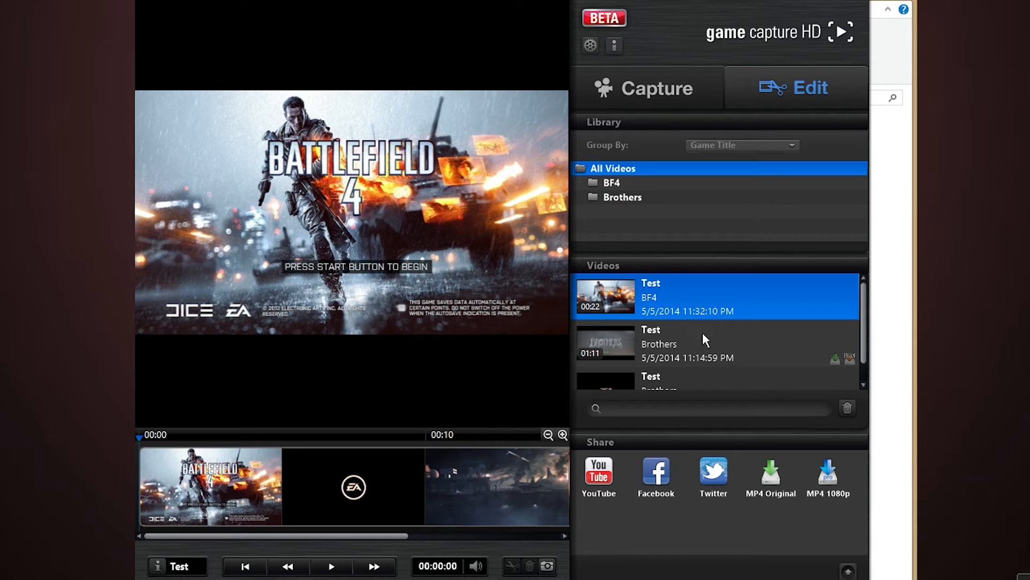
pyautogui.moveTo(797, 532)
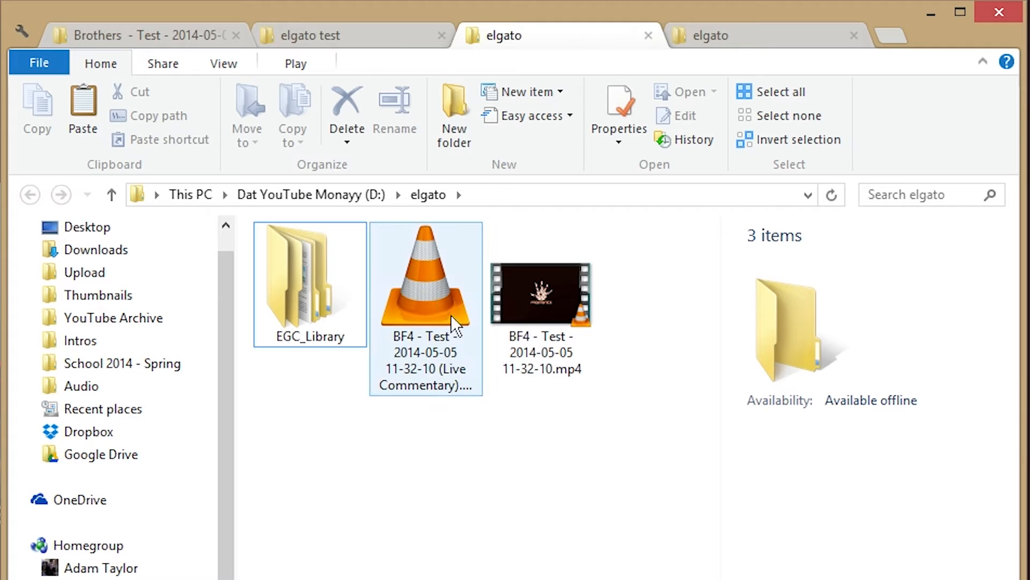
# Compare the 614 KB Live Commentary M4A and the 36.1 MB MP4 in D:\elgato
pyautogui.click(425, 273)
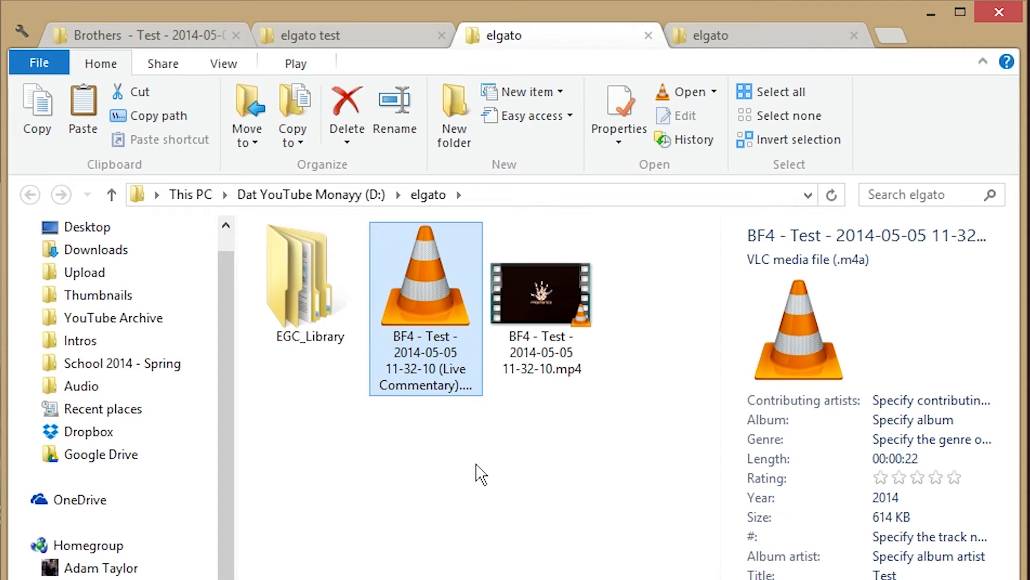
pyautogui.moveTo(437, 381)
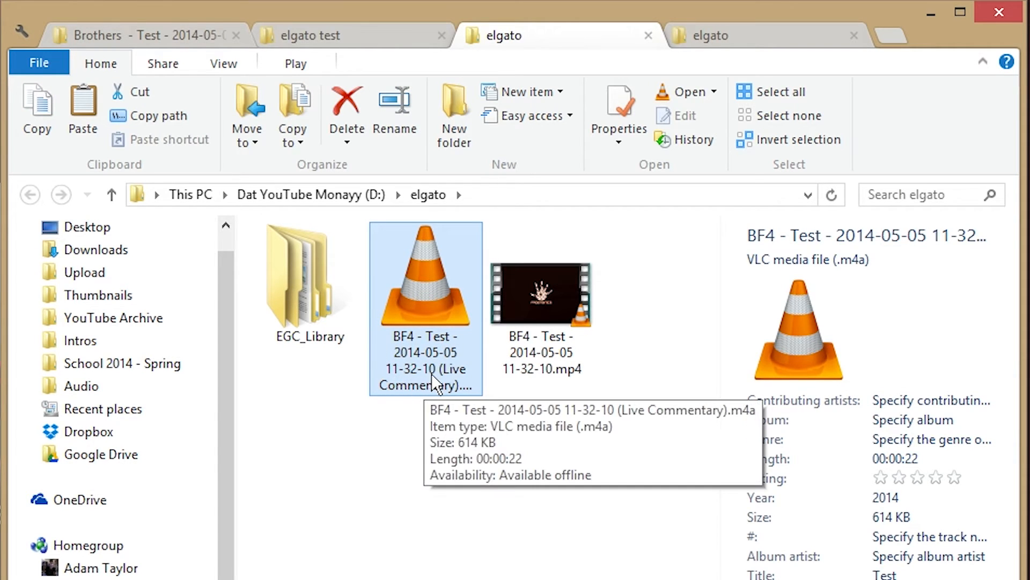
pyautogui.moveTo(449, 384)
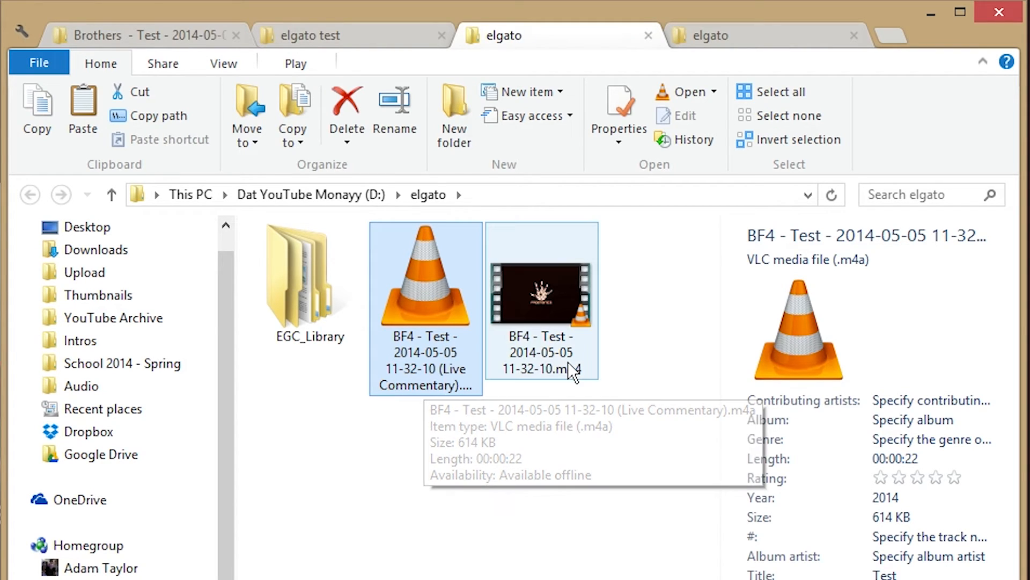
pyautogui.click(541, 299)
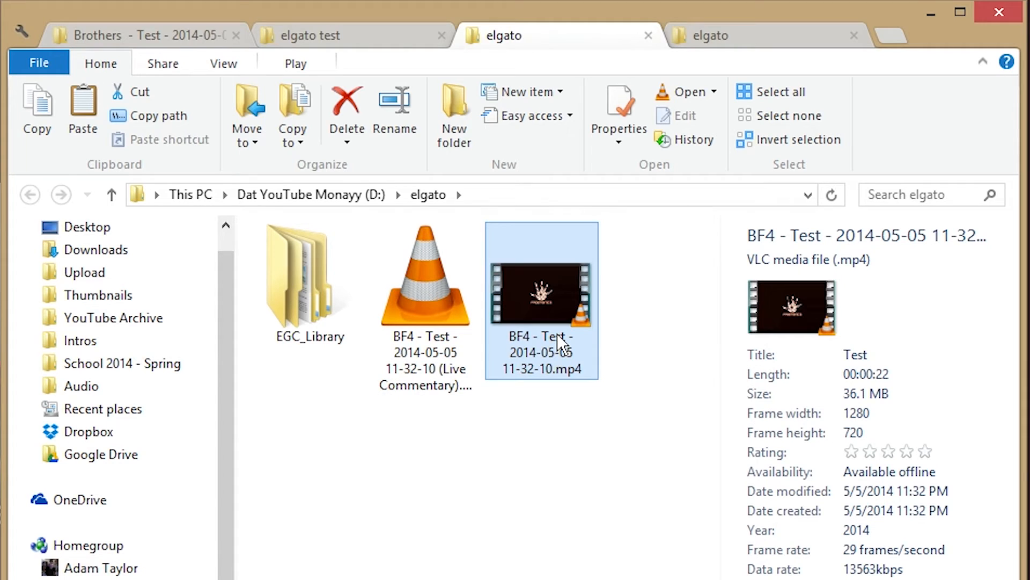
pyautogui.moveTo(552, 355)
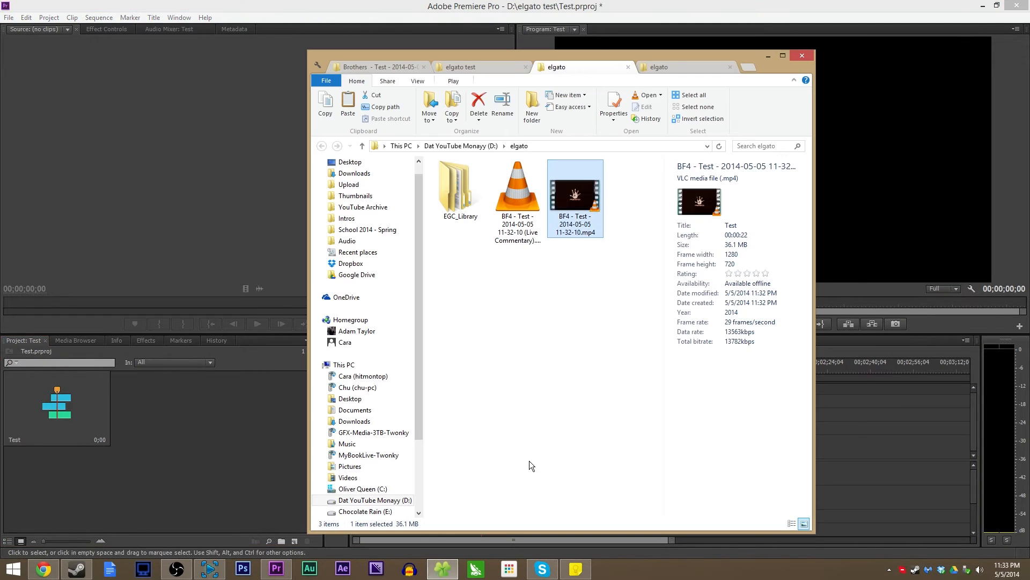
# Import the BF4 test .mp4 and Live Commentary .m4a into the Test sequence, commentary on Audio 2
pyautogui.click(518, 191)
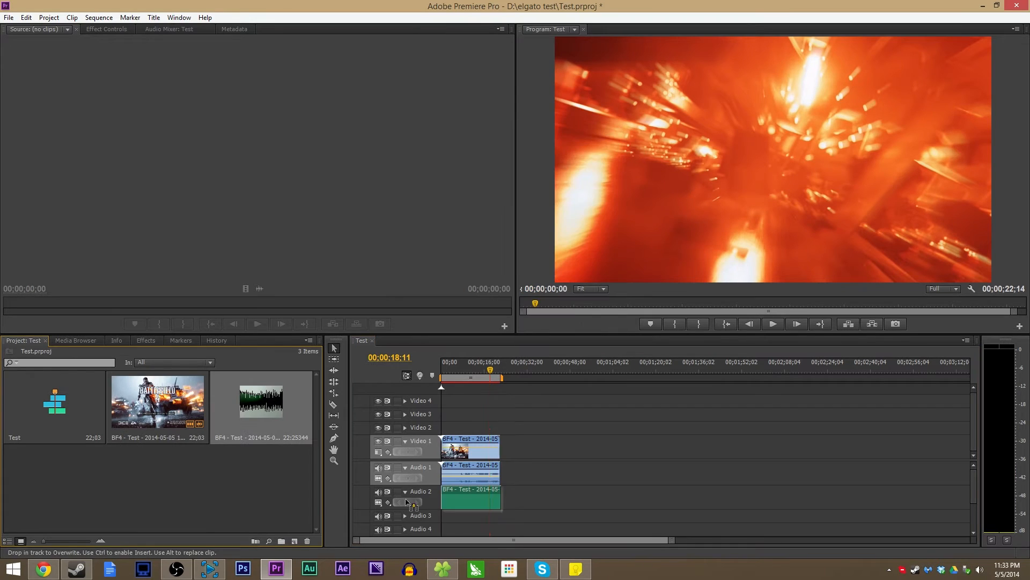
pyautogui.click(489, 378)
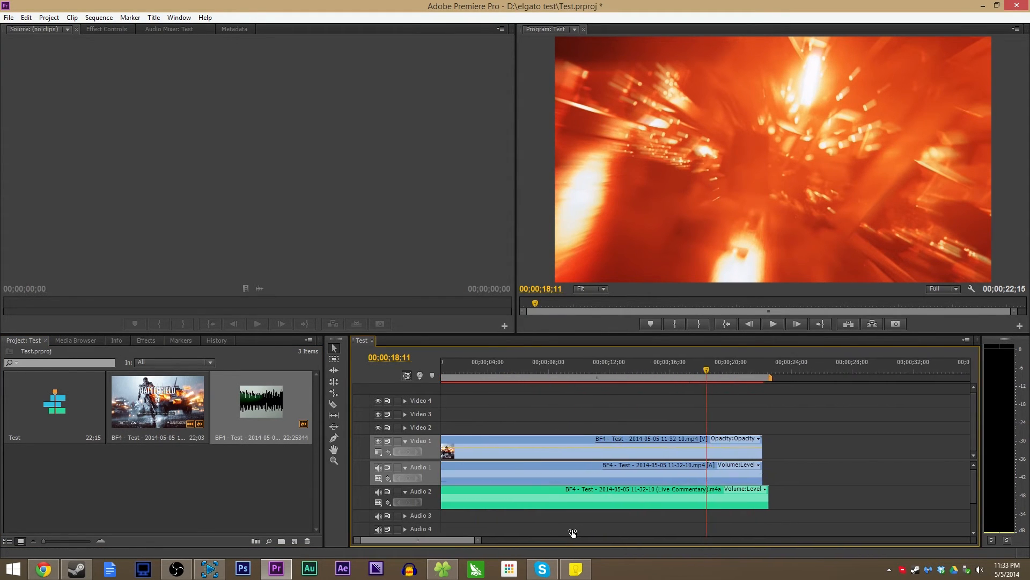
pyautogui.click(575, 430)
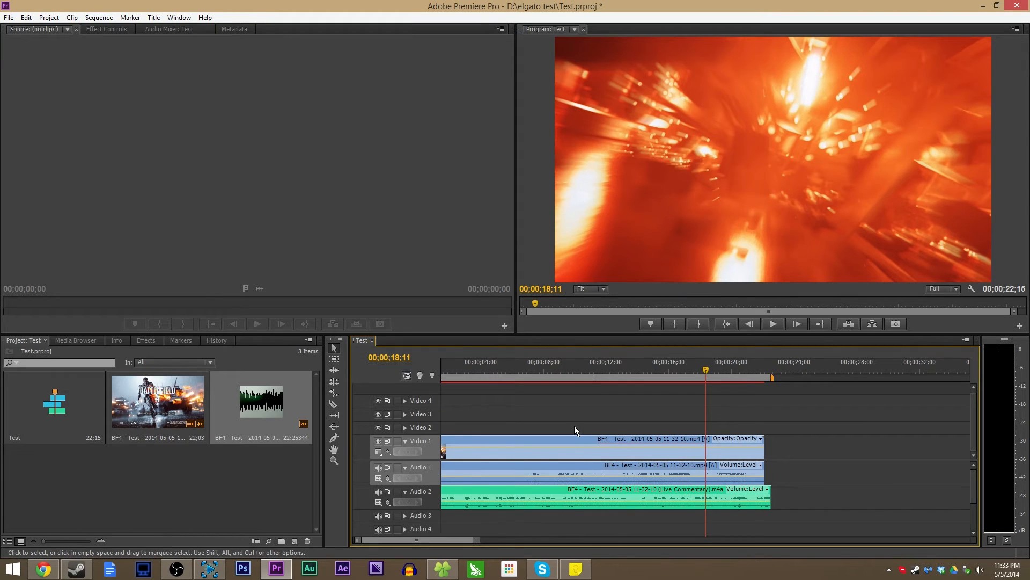
pyautogui.moveTo(572, 441)
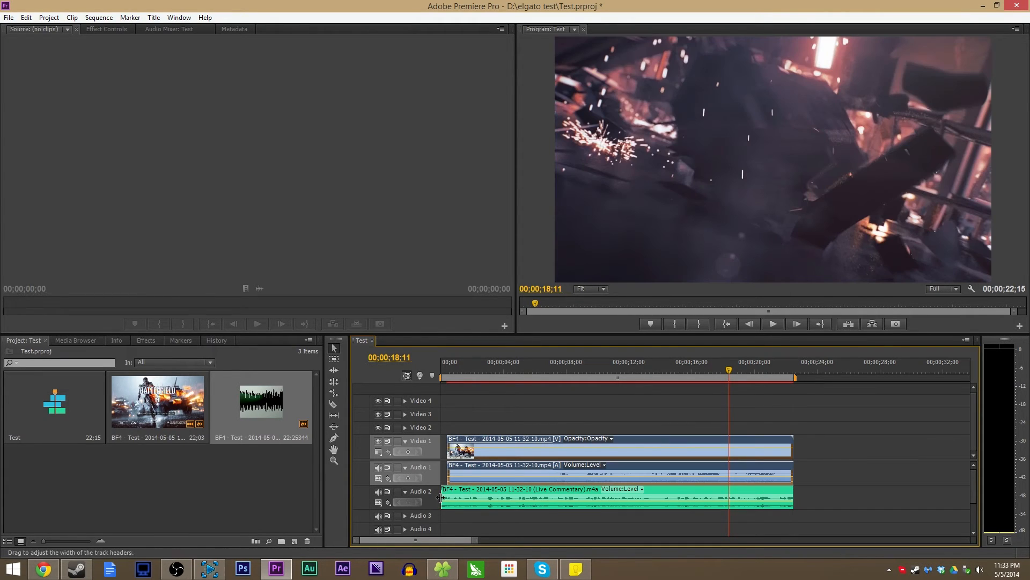
pyautogui.click(618, 447)
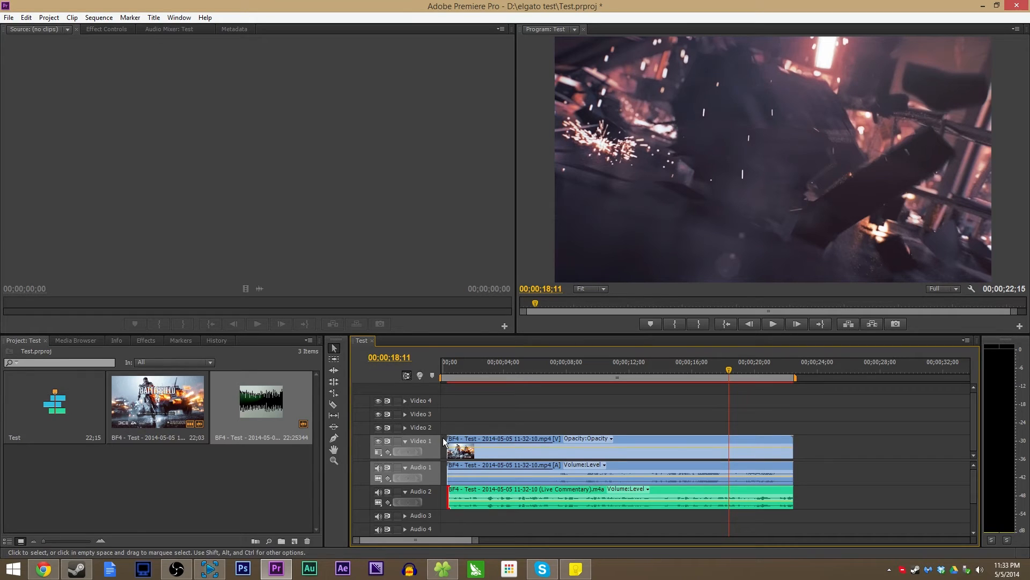
pyautogui.click(485, 370)
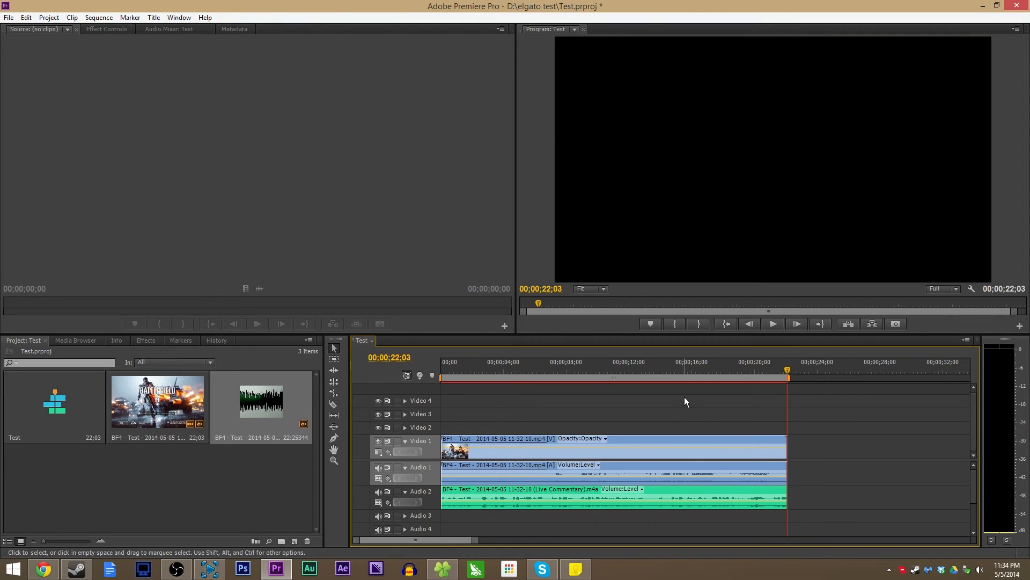
pyautogui.click(691, 368)
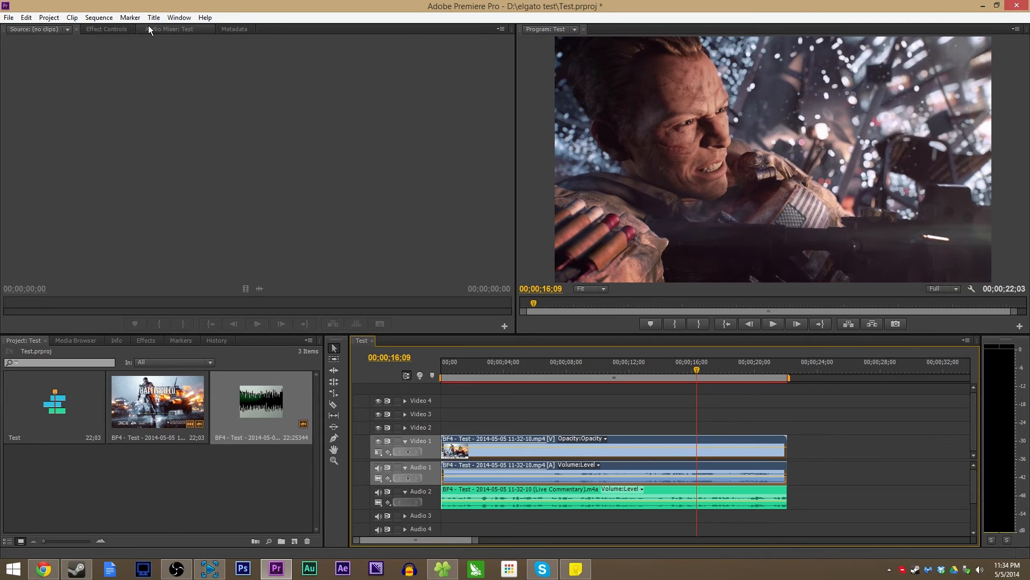
# Lower the Audio 1 game fader to about -2.2 dB and send the commentary clip to Adobe Audition
pyautogui.click(173, 29)
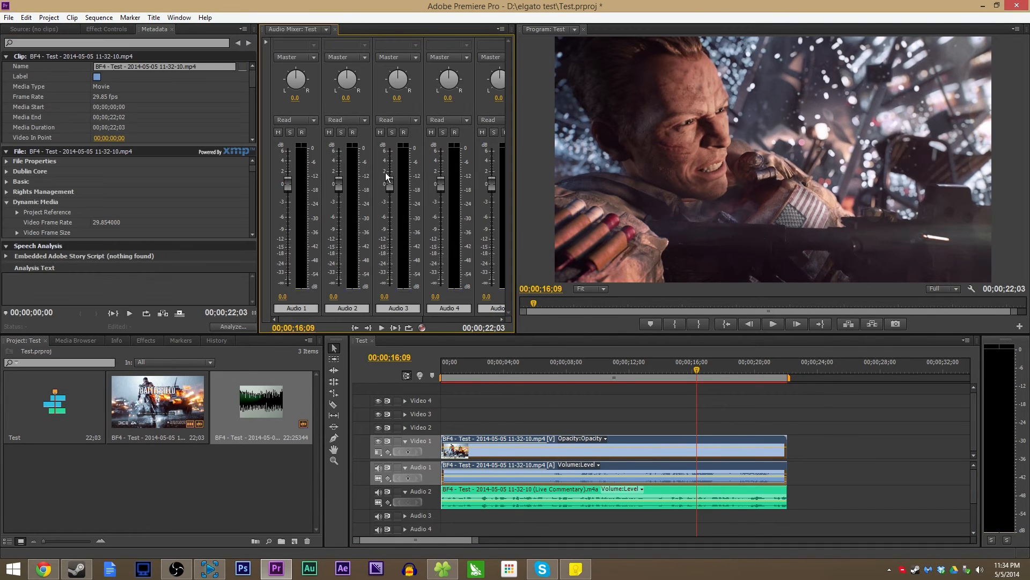
pyautogui.moveTo(283, 178); pyautogui.dragTo(283, 201)
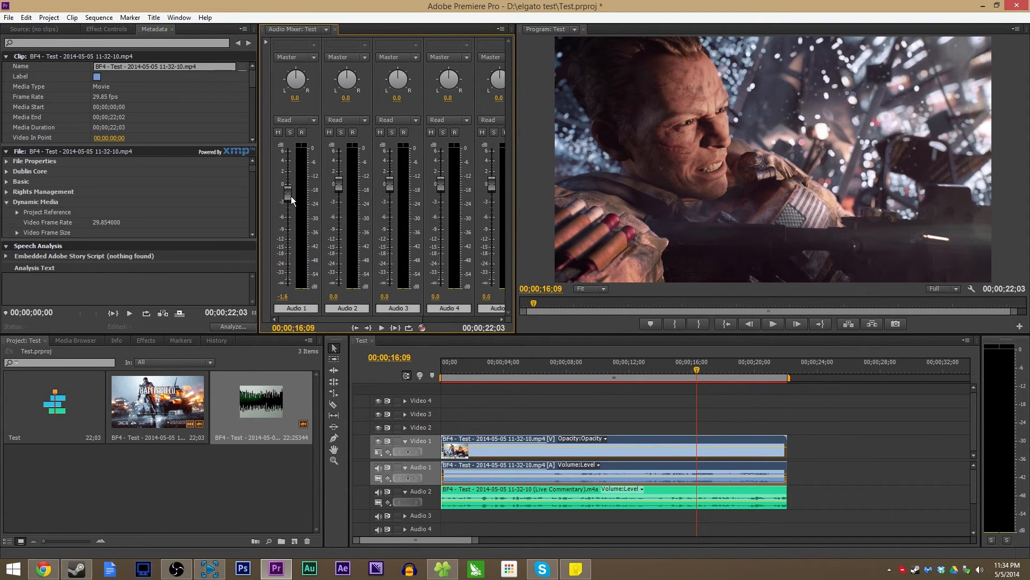
pyautogui.moveTo(283, 184); pyautogui.dragTo(283, 200)
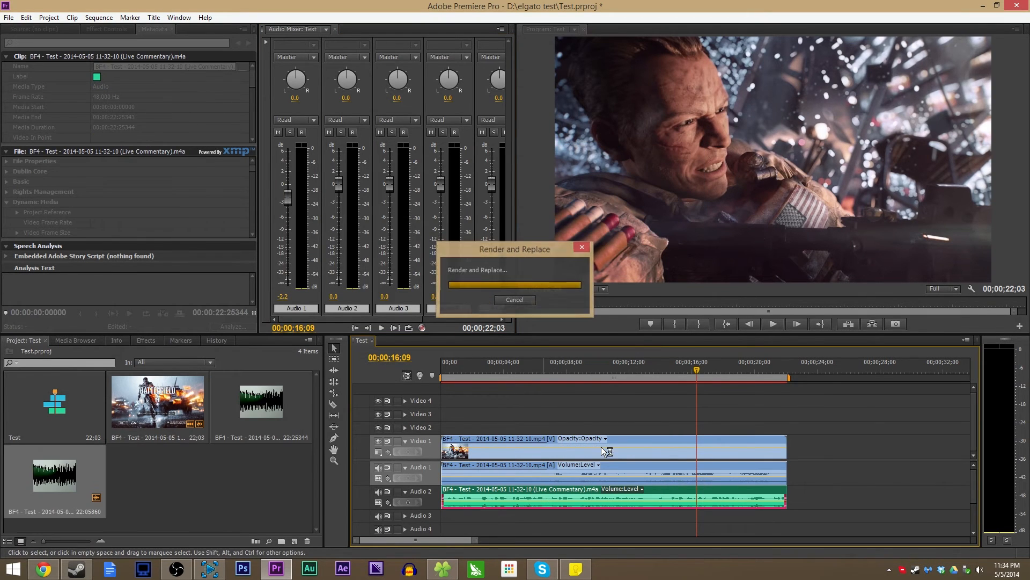
pyautogui.click(307, 568)
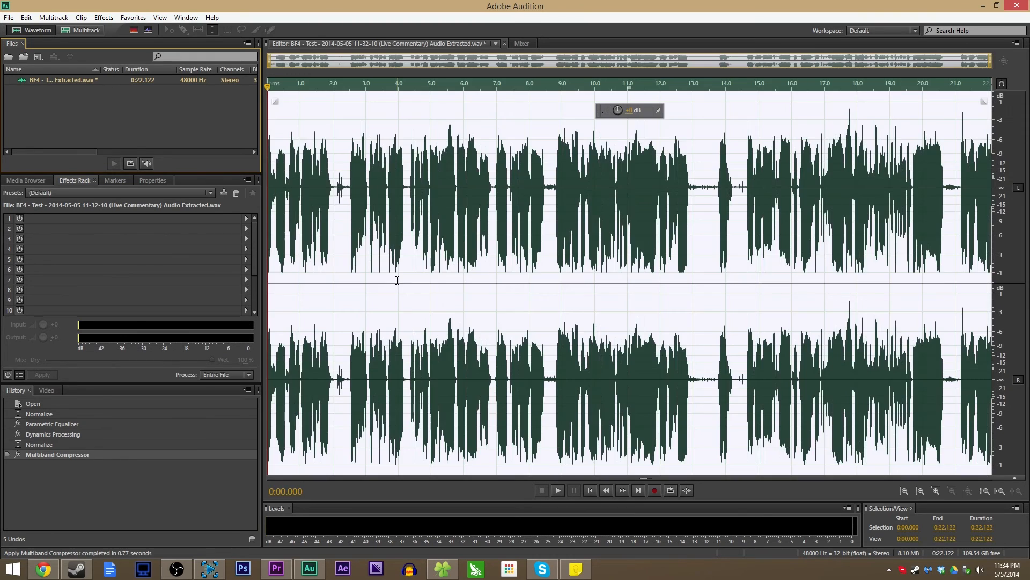
# Save the processed commentary WAV in Audition with Ctrl+S
pyautogui.click(276, 568)
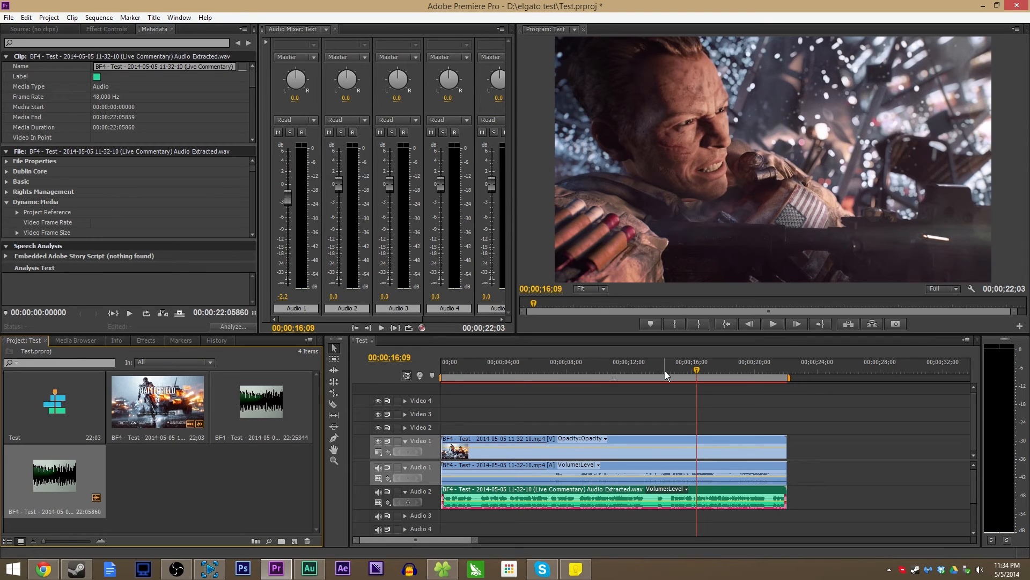
pyautogui.moveTo(604, 319)
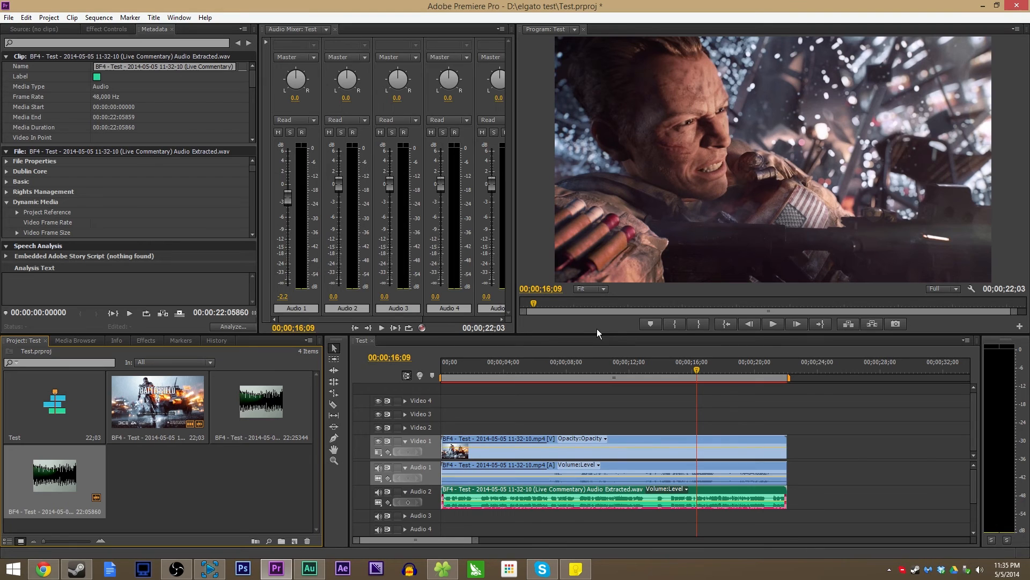
# View the gamecapture.com/beta Live Commentary page, then bring Game Capture HD back
pyautogui.click(43, 568)
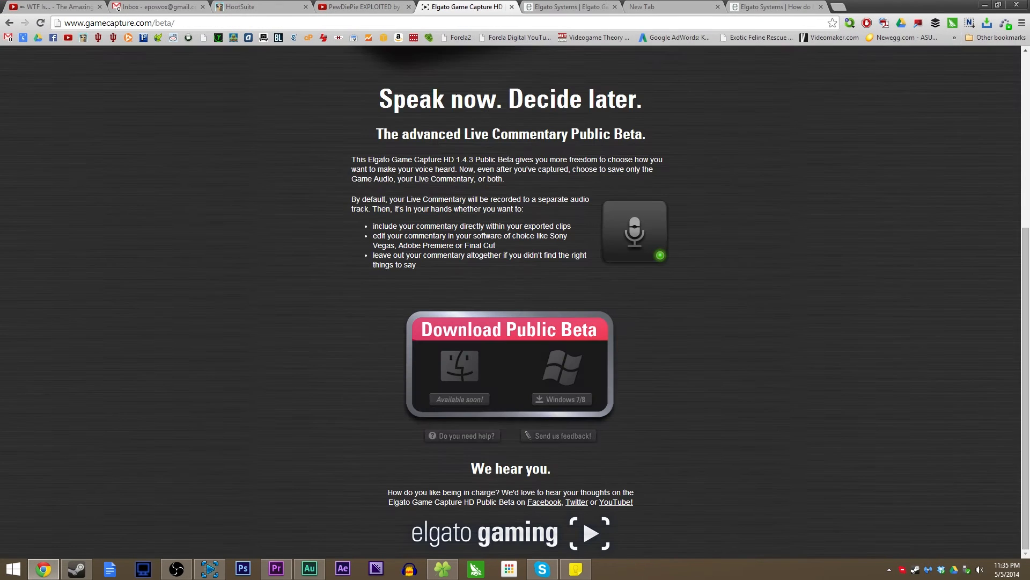
pyautogui.scroll(3)
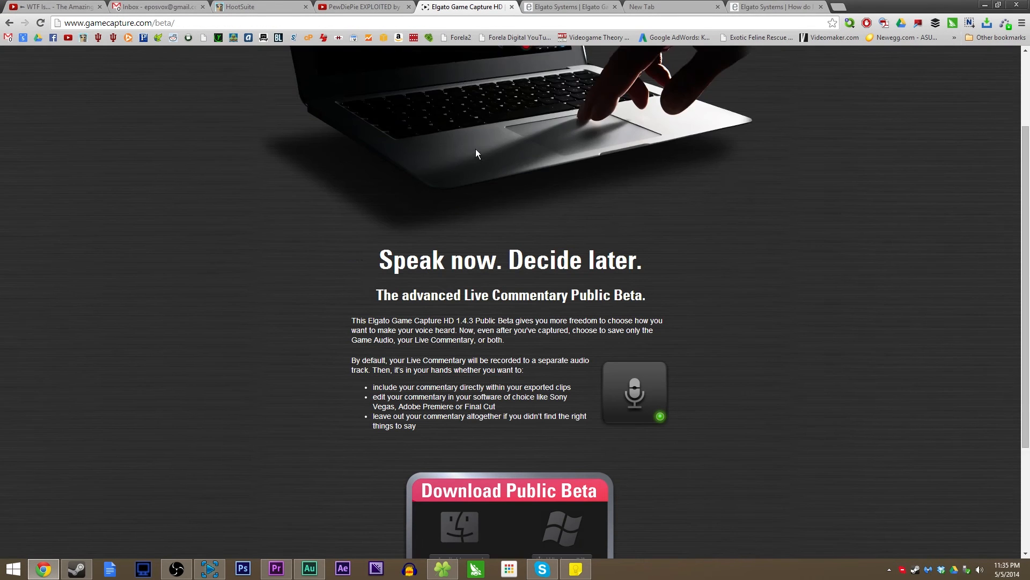
pyautogui.scroll(3)
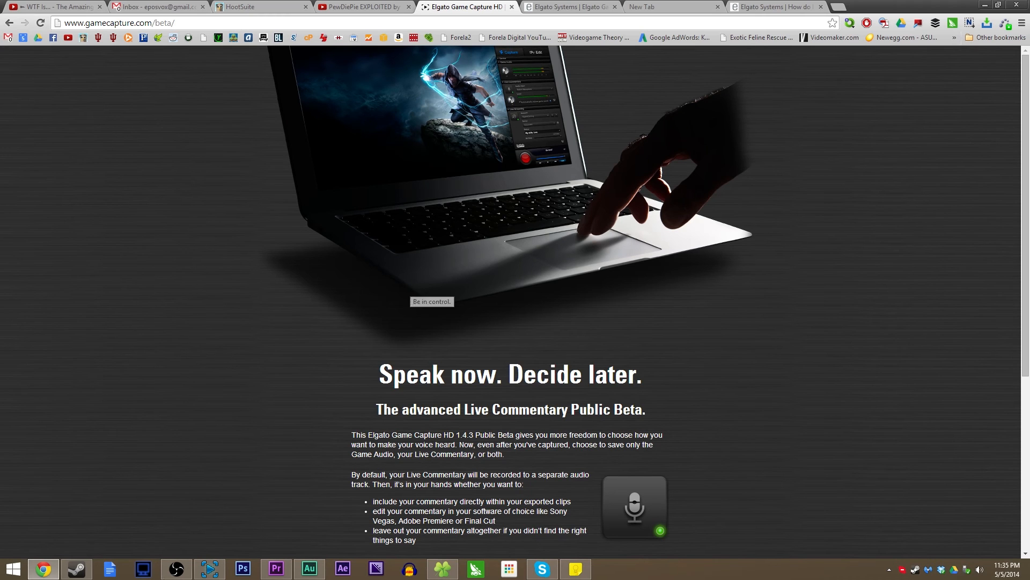
pyautogui.click(275, 568)
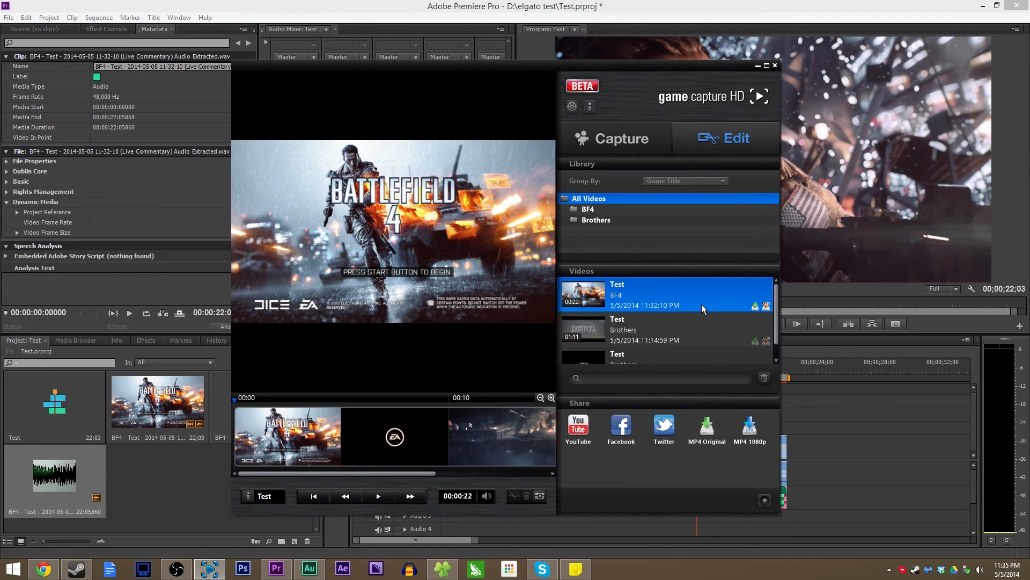
pyautogui.moveTo(684, 304)
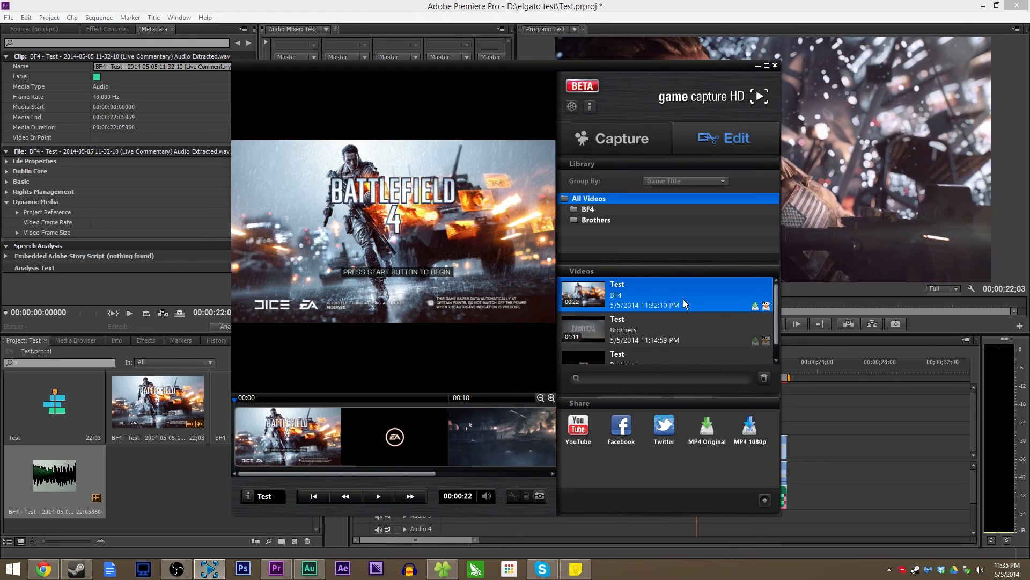
pyautogui.moveTo(687, 298)
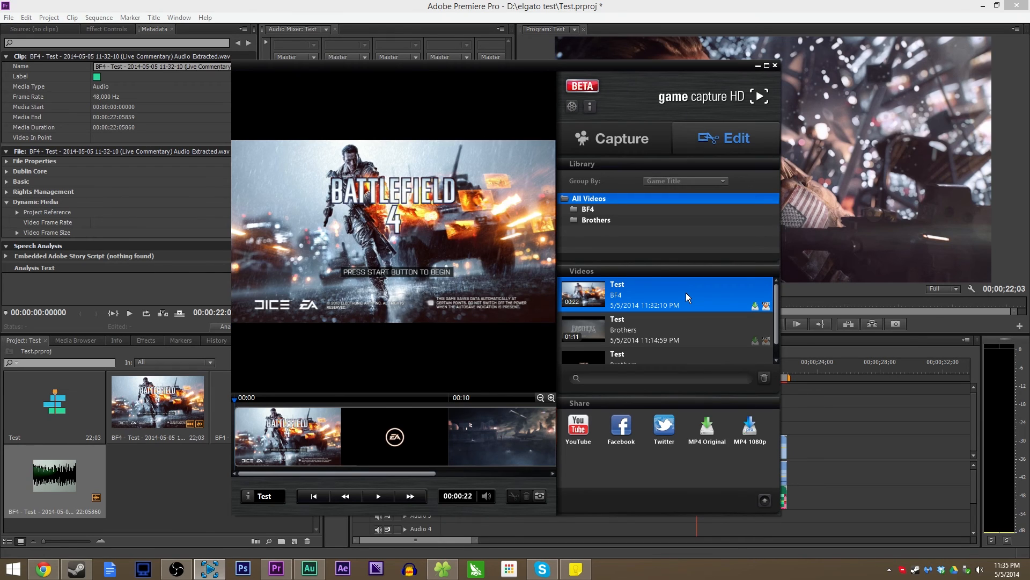
pyautogui.moveTo(736, 255)
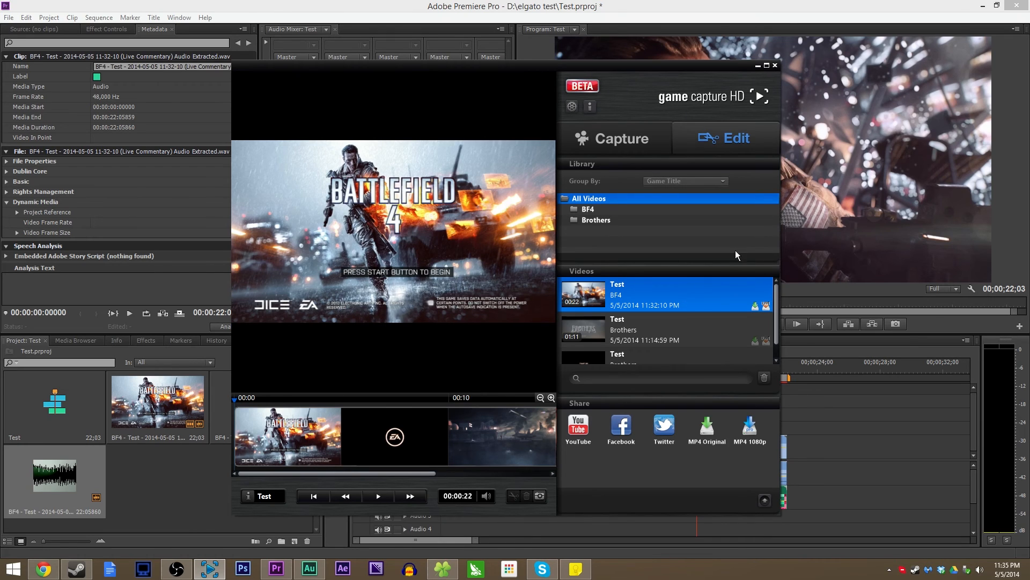
pyautogui.moveTo(735, 199)
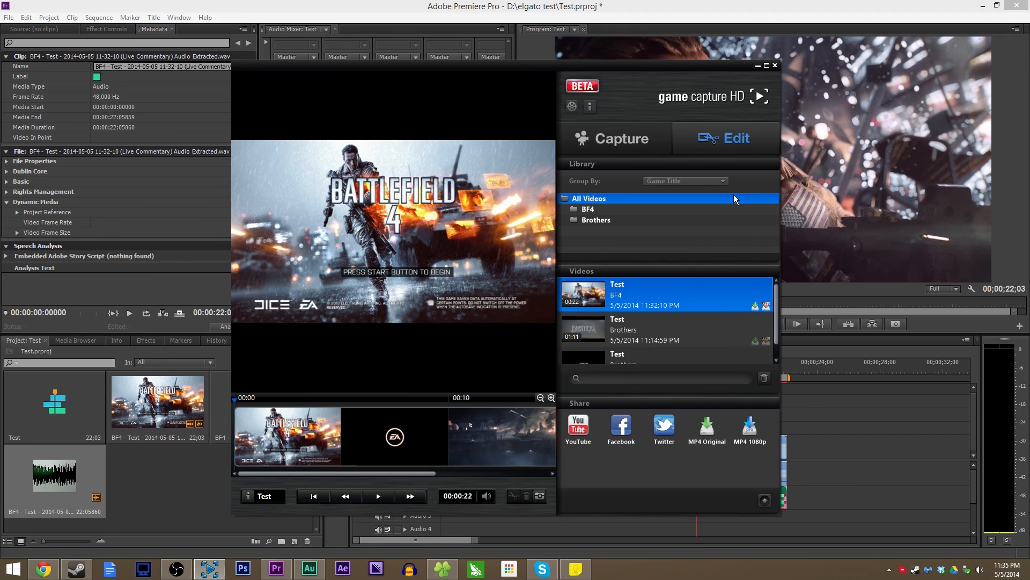
pyautogui.moveTo(27, 515)
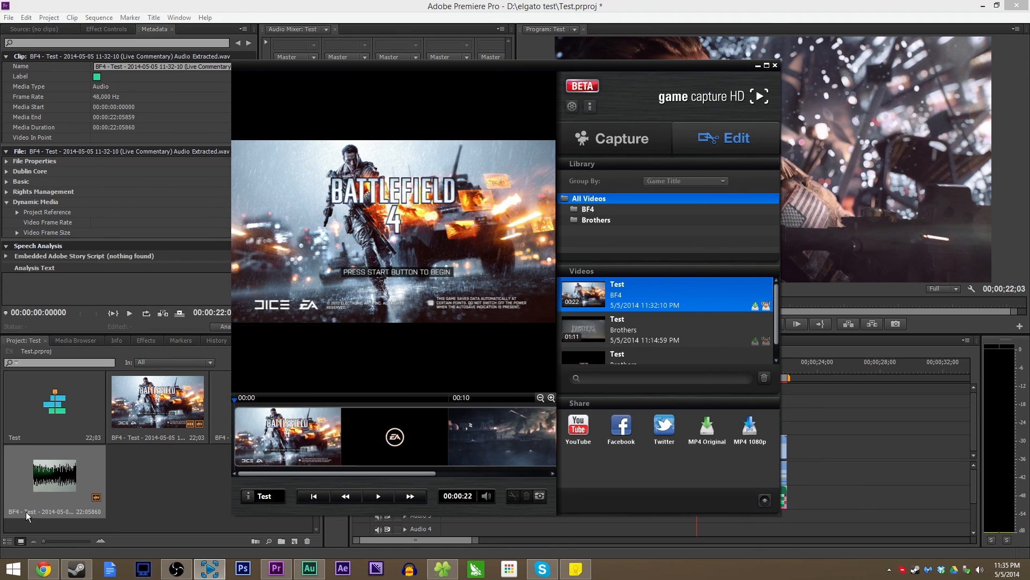